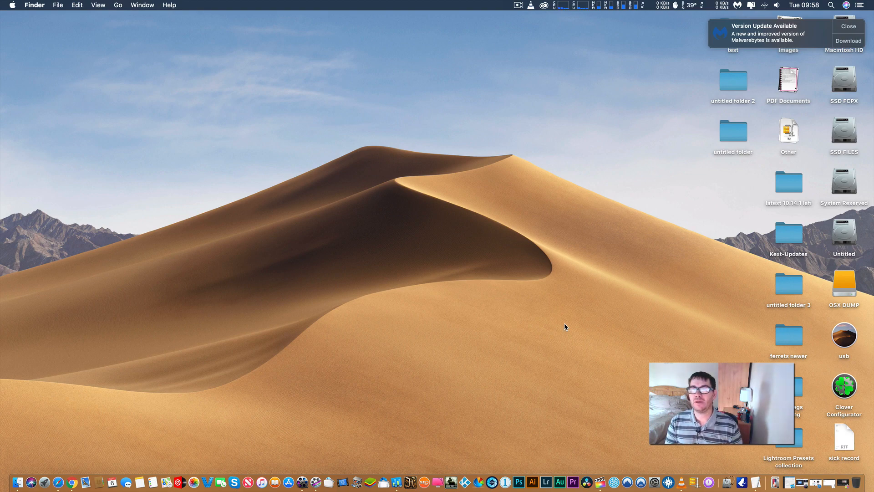
pyautogui.moveTo(588, 155)
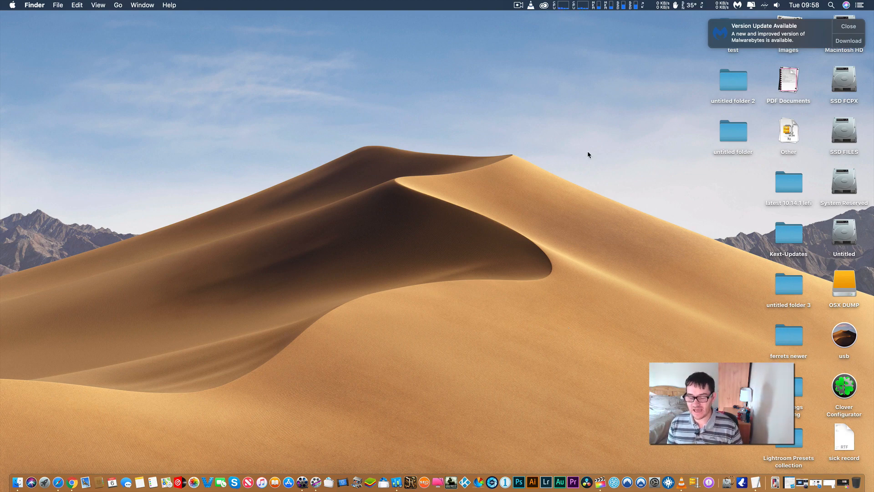
pyautogui.moveTo(327, 146)
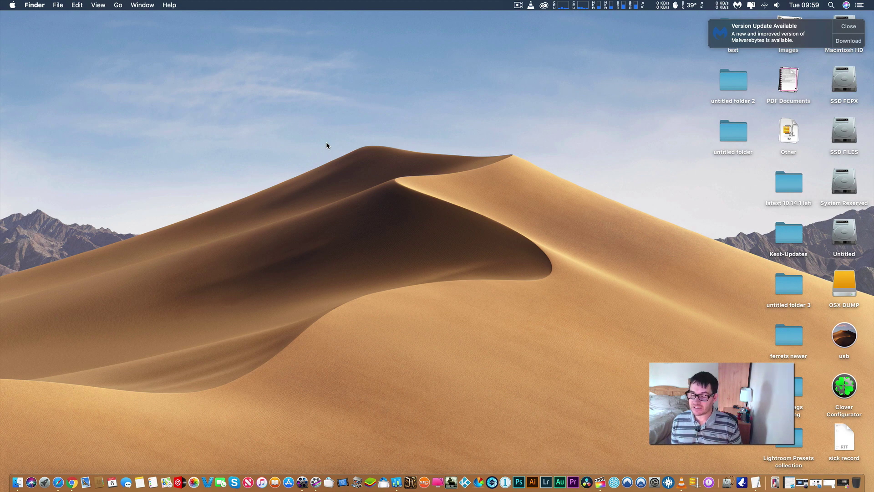
pyautogui.moveTo(375, 124)
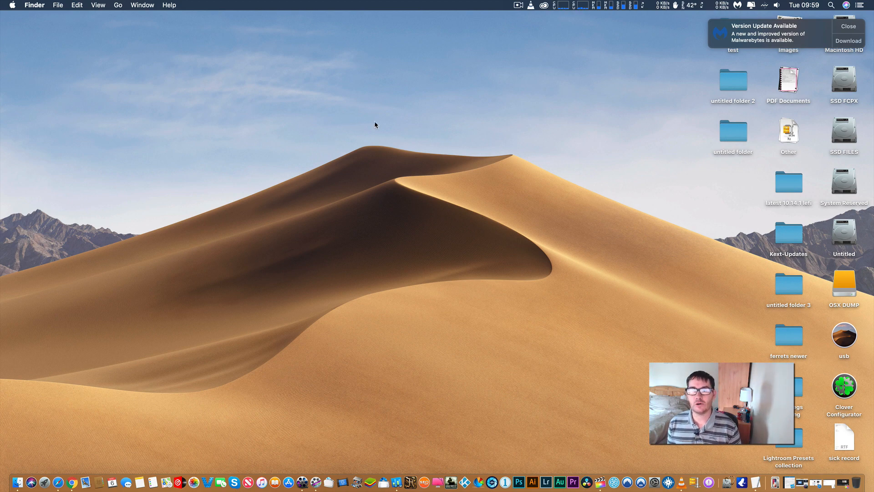
pyautogui.moveTo(373, 133)
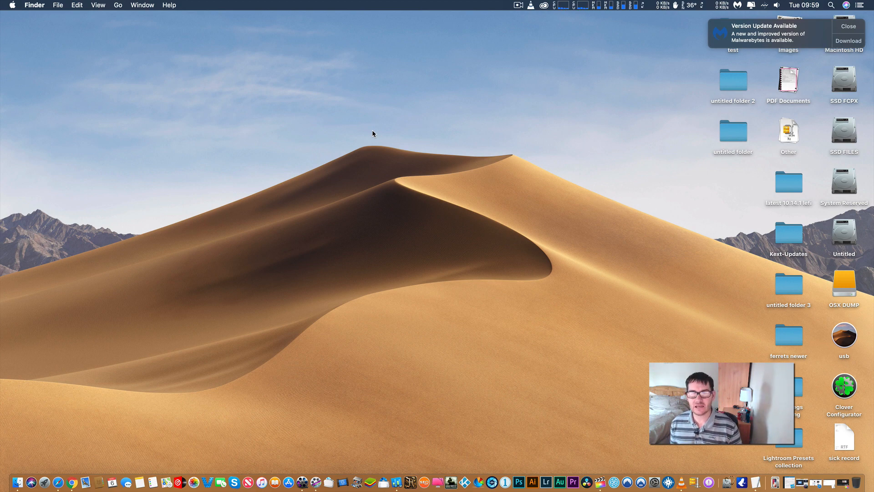
pyautogui.moveTo(164, 374)
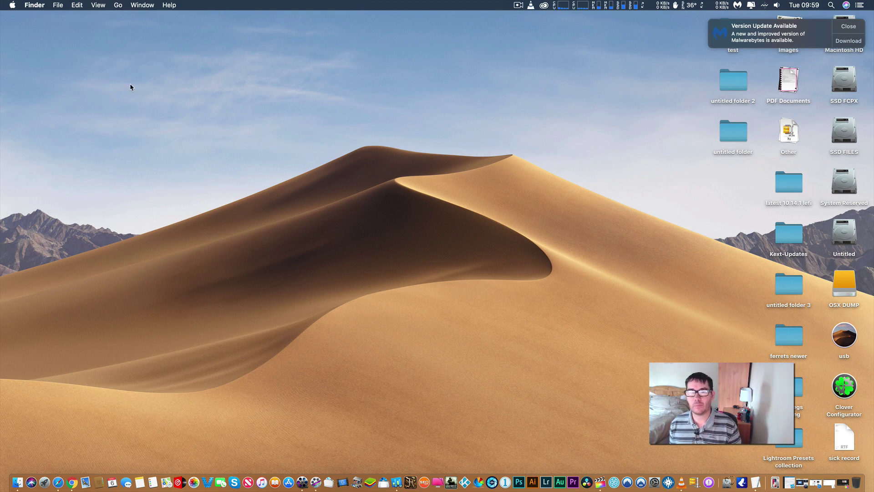
pyautogui.moveTo(58, 480)
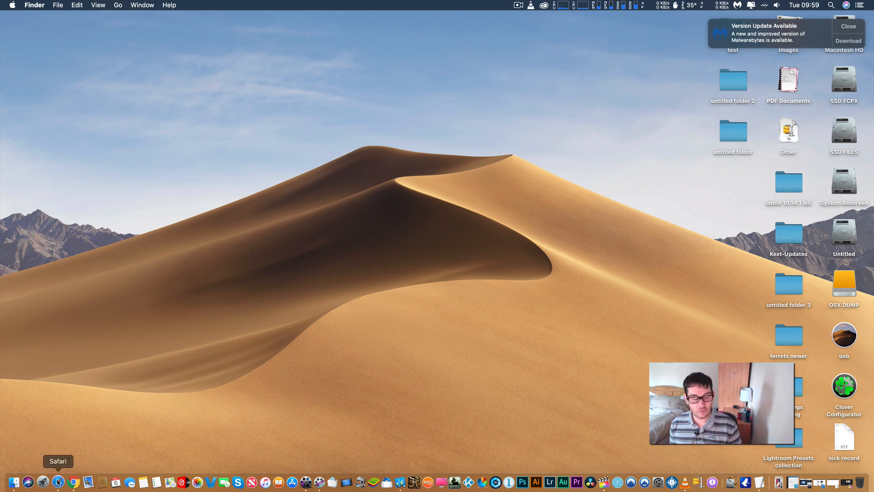
# - Look through the Applications folder and the usb drive's contents in Finder, then close both windows
pyautogui.click(118, 5)
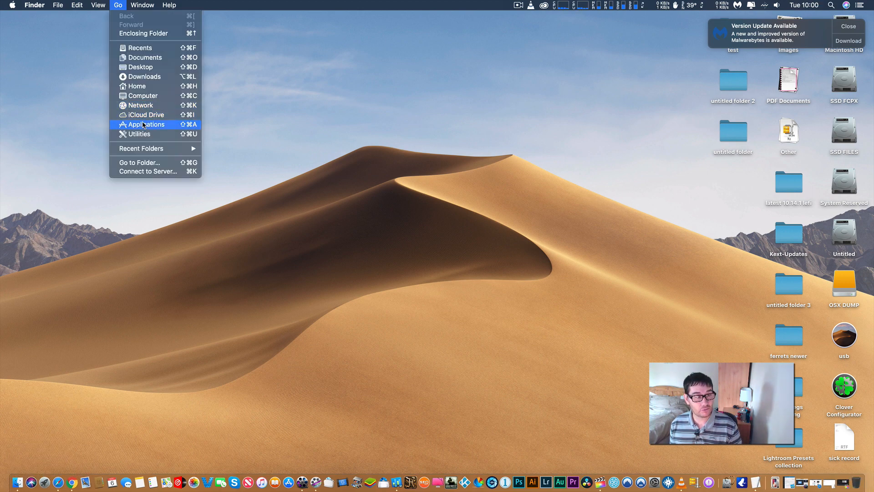
pyautogui.click(146, 125)
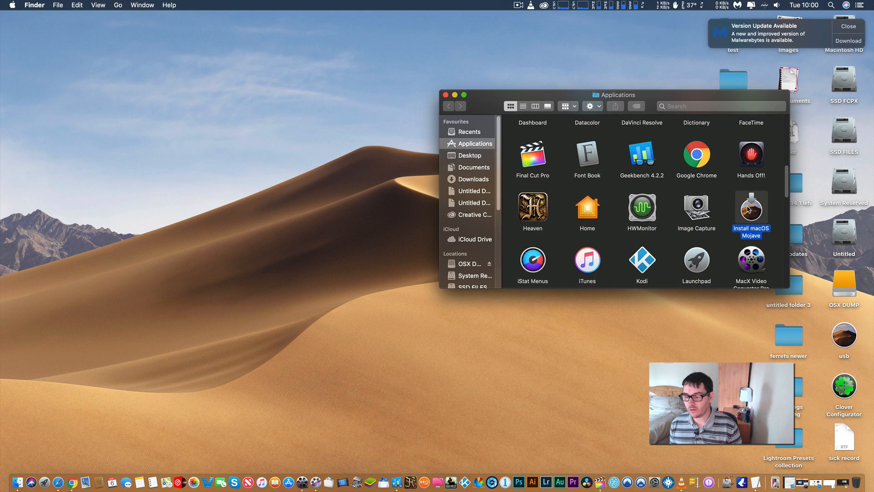
pyautogui.click(445, 95)
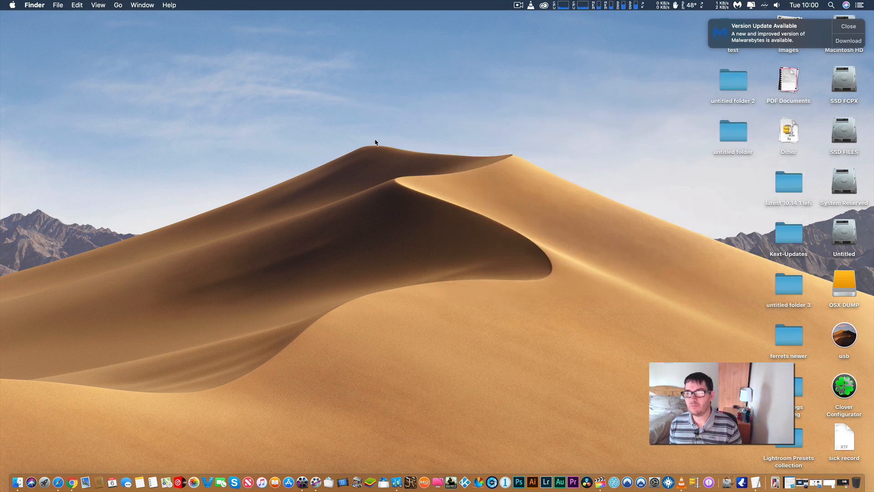
pyautogui.moveTo(672, 316)
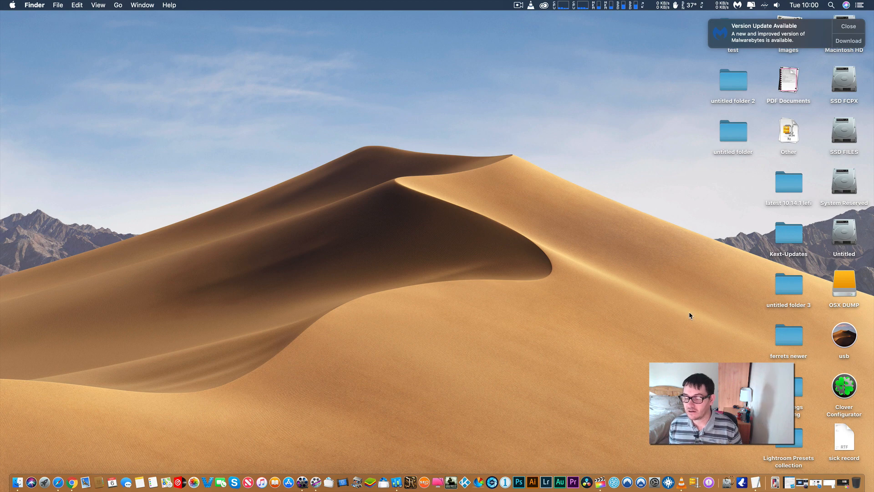
pyautogui.moveTo(452, 224)
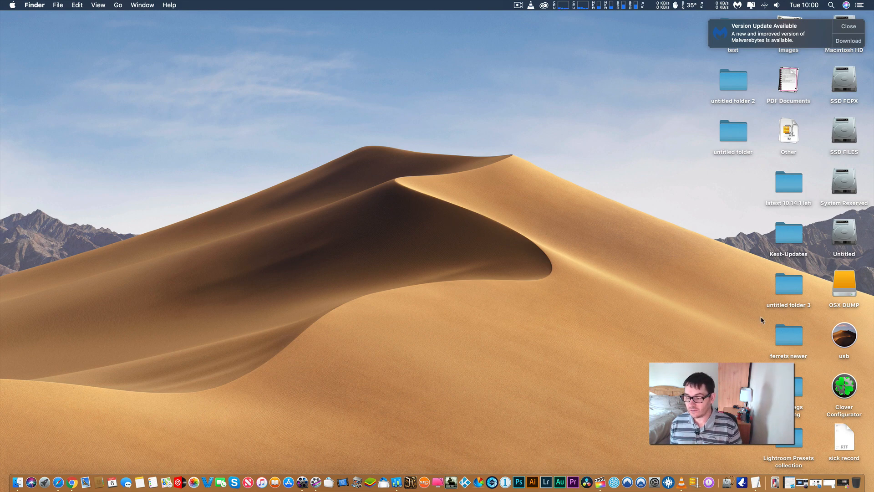
pyautogui.click(843, 335)
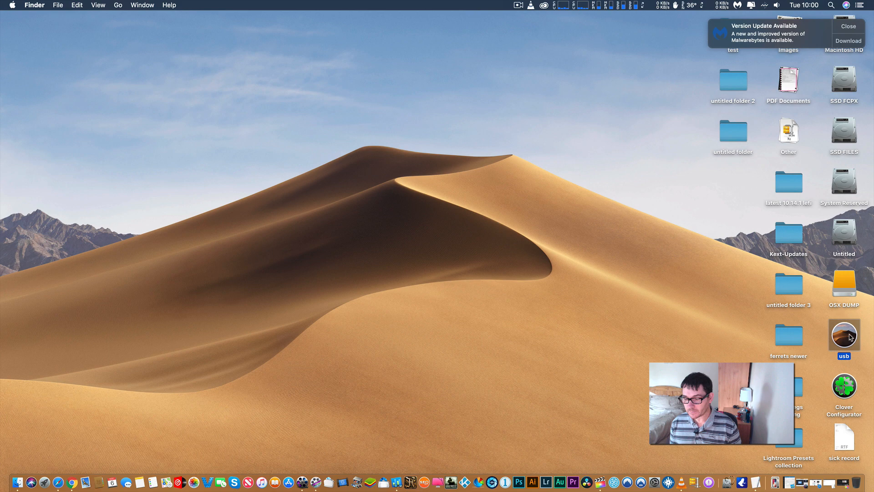
pyautogui.doubleClick(843, 334)
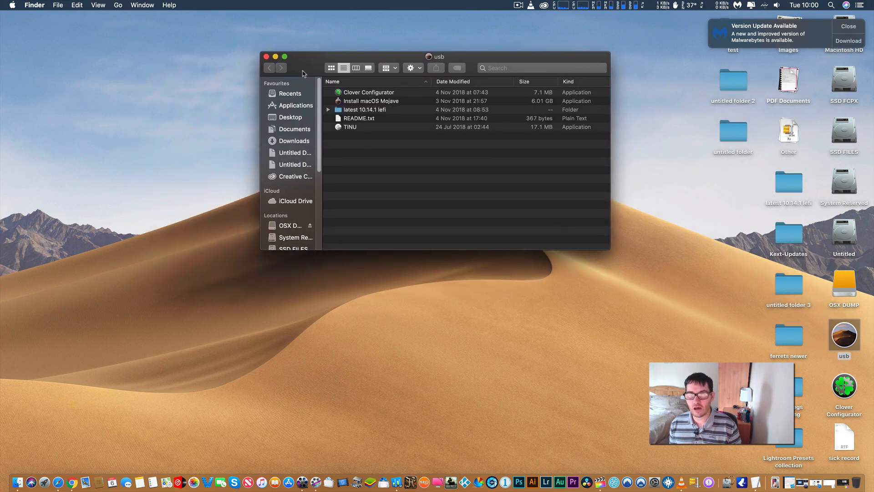
pyautogui.moveTo(352, 131)
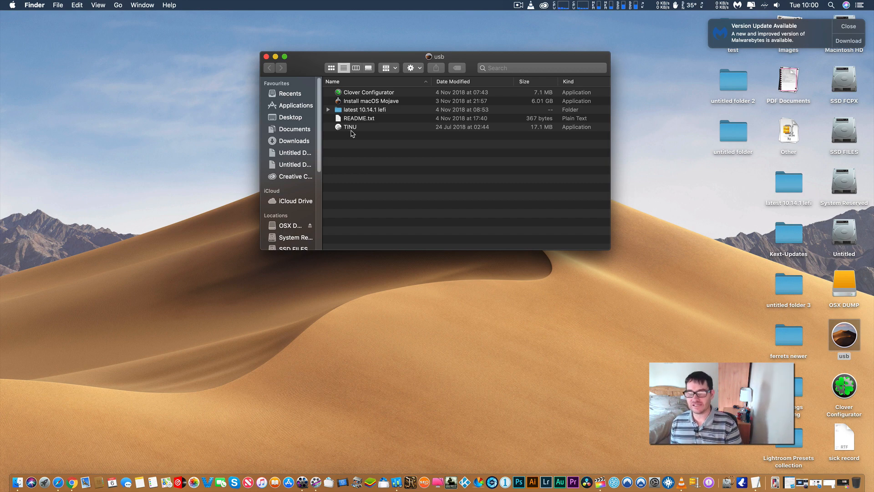
pyautogui.moveTo(329, 132)
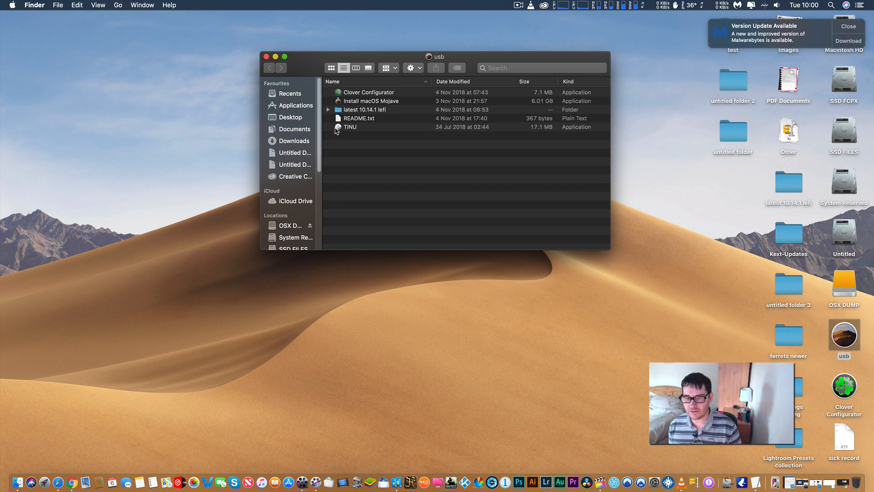
pyautogui.click(267, 56)
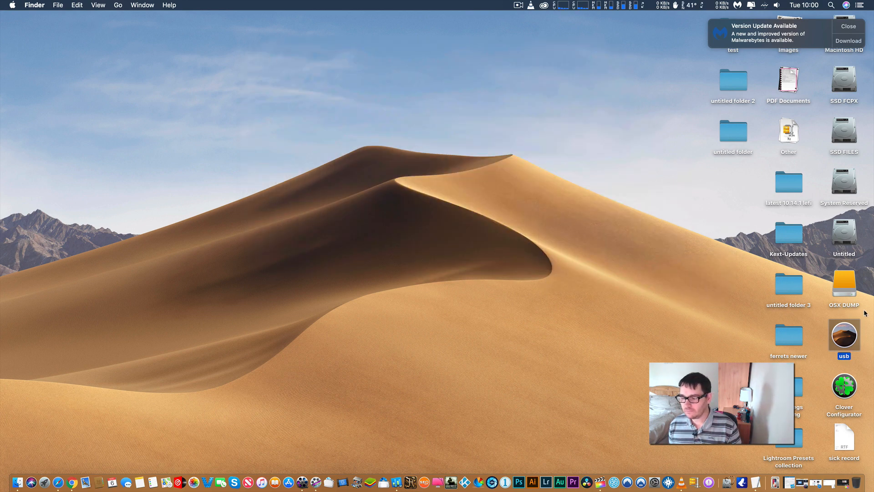
# - Launch TINU from the latest 10.14.1 lefi folder, accept its permissions and start a bootable install media
pyautogui.doubleClick(788, 182)
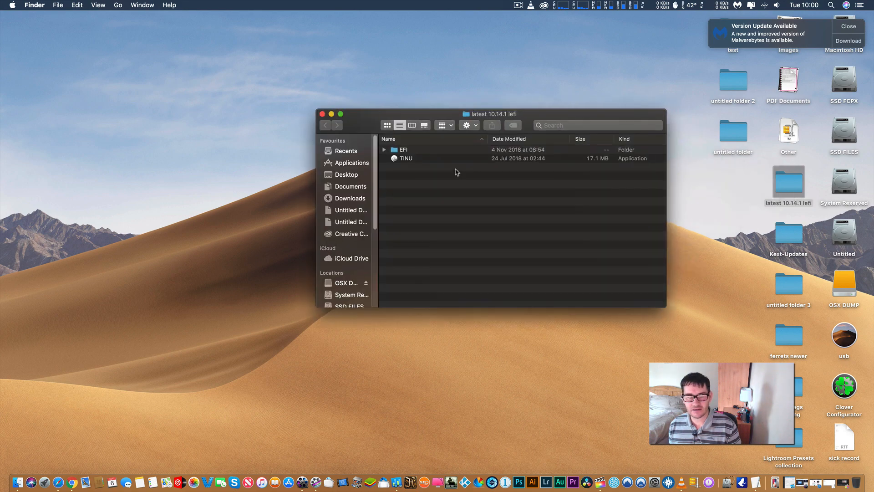
pyautogui.doubleClick(406, 159)
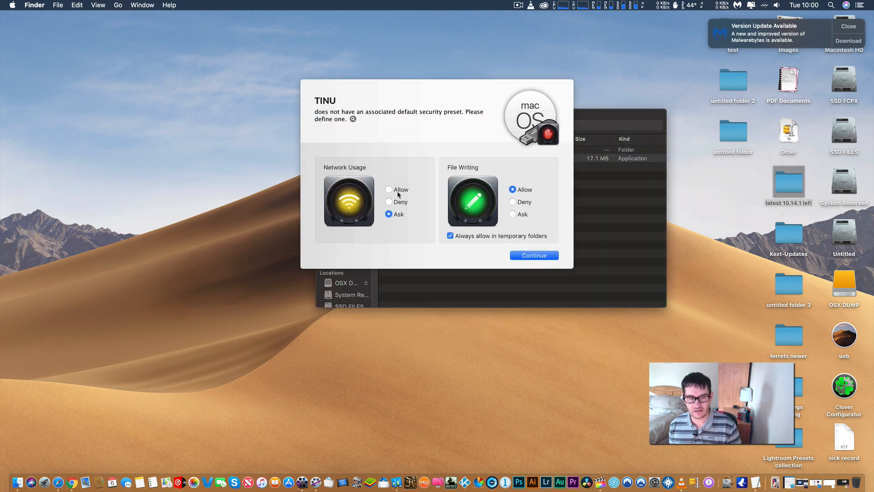
pyautogui.click(533, 255)
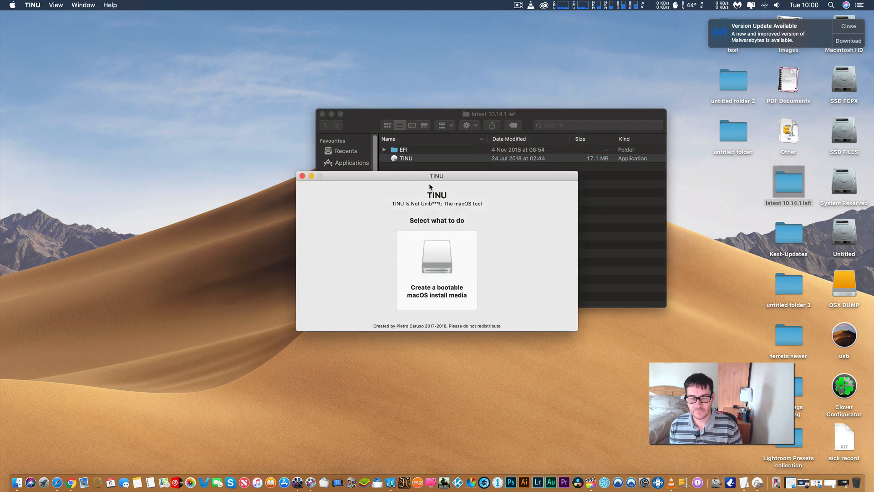
pyautogui.click(436, 258)
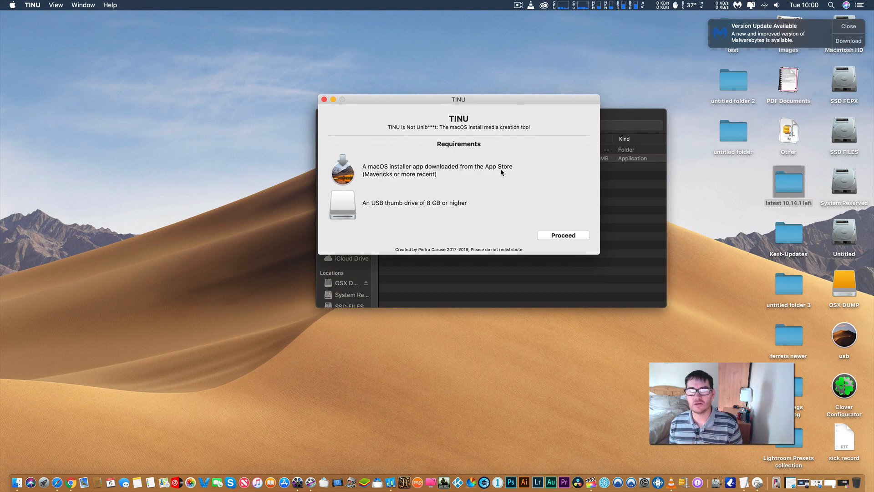
pyautogui.moveTo(347, 215)
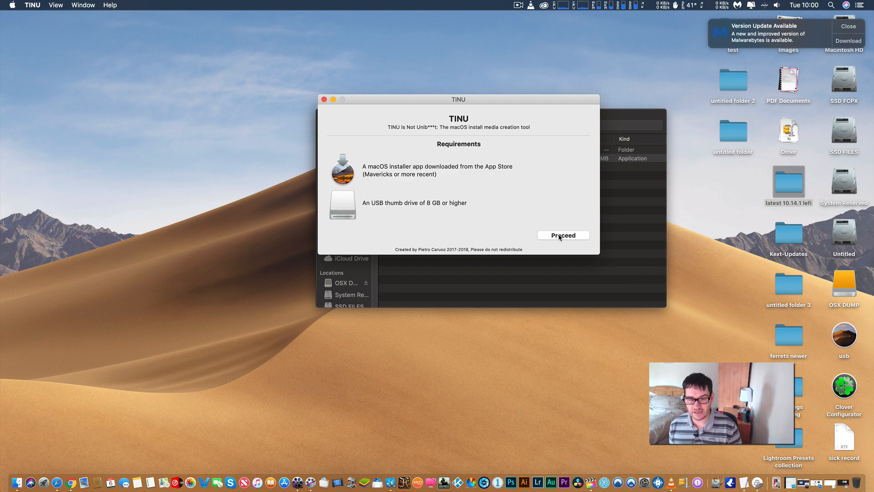
# - Proceed past the requirements, agree to the license and choose the usb drive as target
pyautogui.click(562, 235)
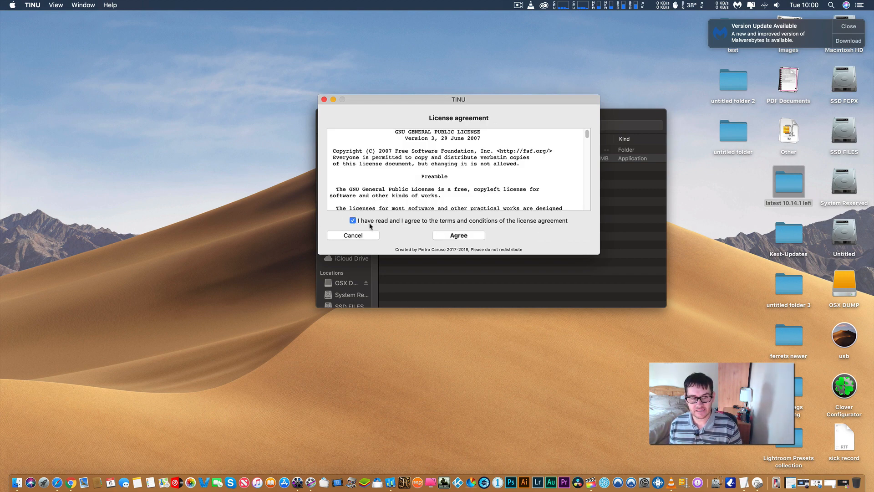
pyautogui.click(458, 235)
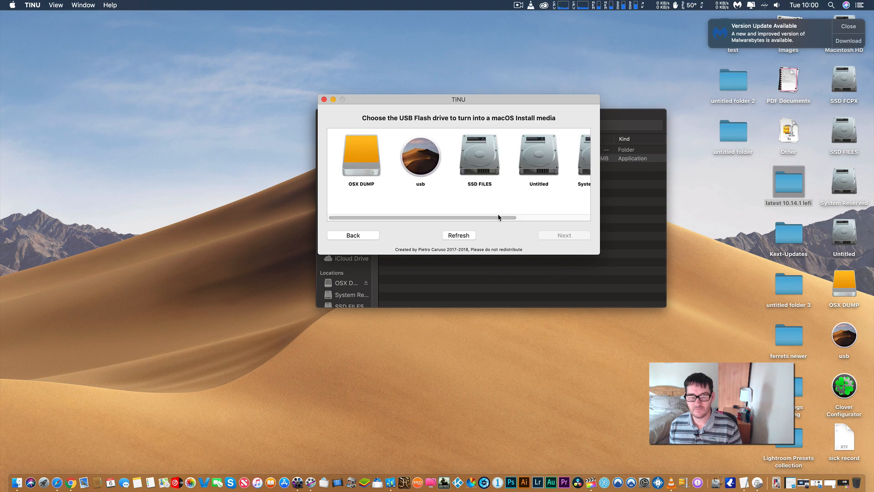
pyautogui.click(419, 156)
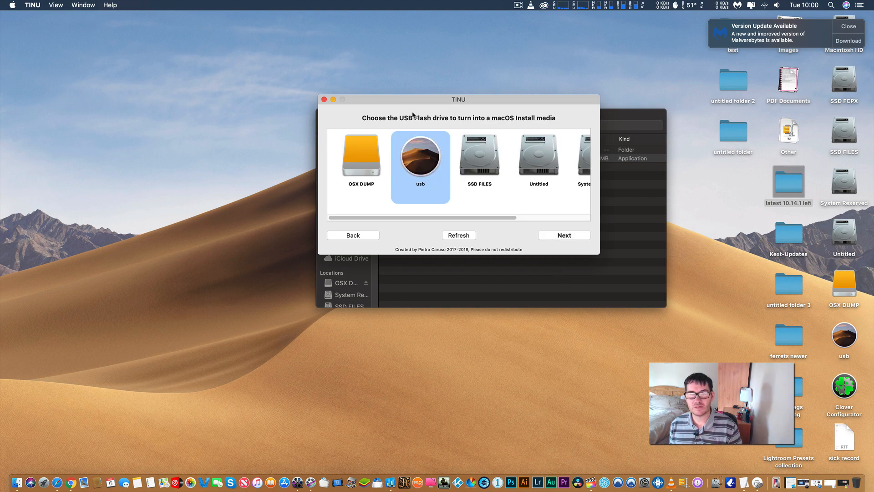
pyautogui.click(563, 234)
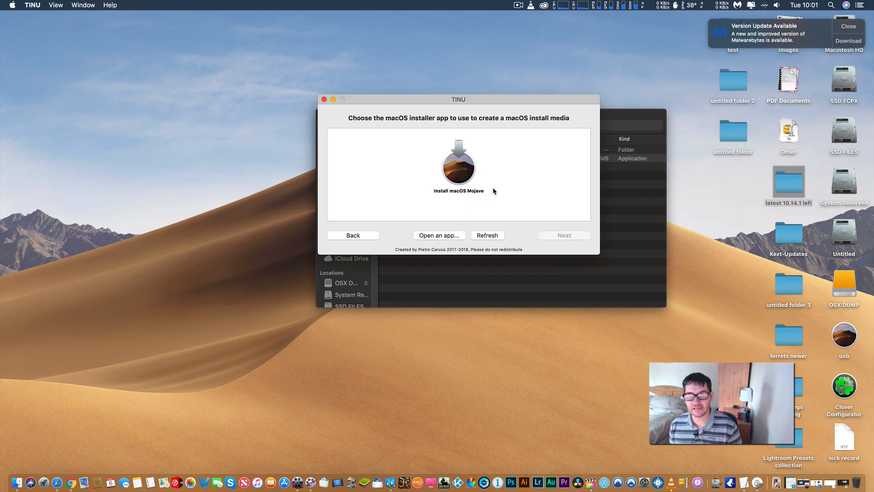
pyautogui.moveTo(572, 146)
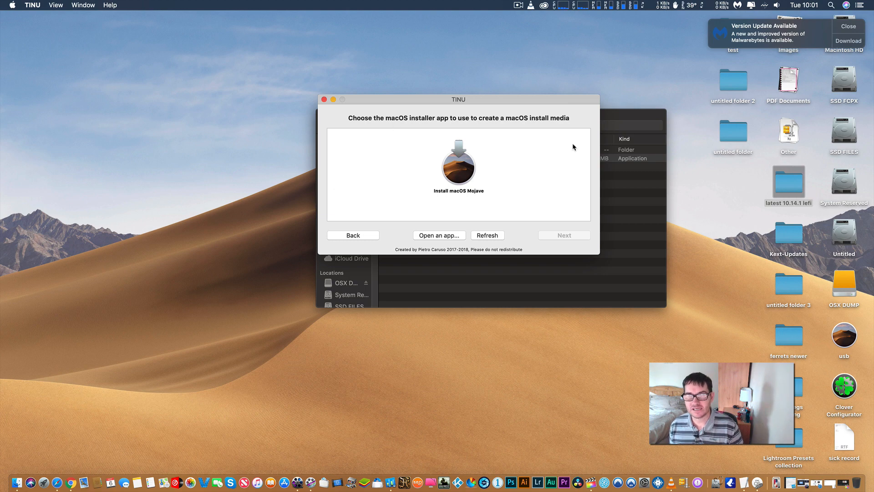
# - Choose Install macOS Mojave as the installer and advance to the install media options
pyautogui.click(457, 167)
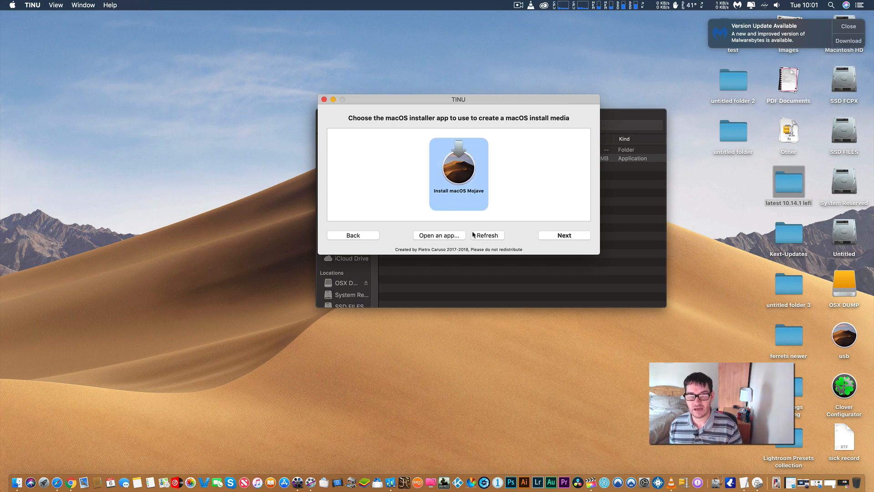
pyautogui.click(563, 235)
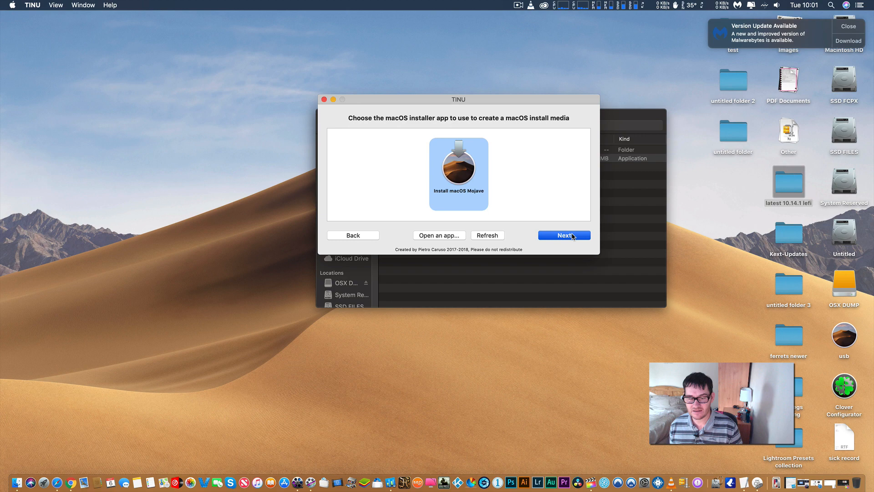
pyautogui.click(564, 235)
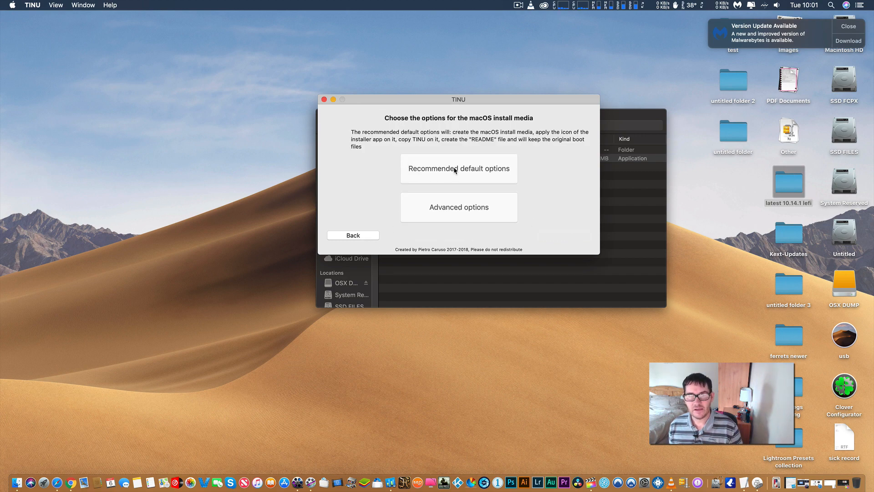
# - Enter the install options and switch to the Clover EFI folder installer section
pyautogui.click(458, 207)
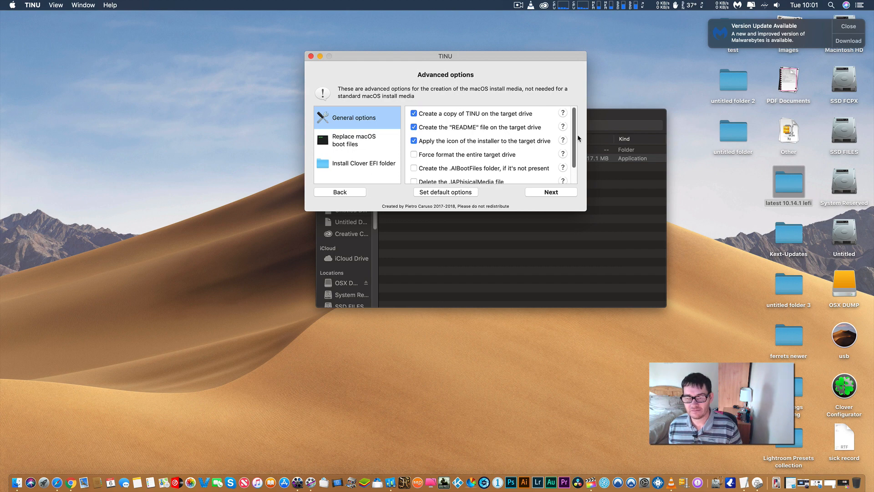
pyautogui.scroll(-3)
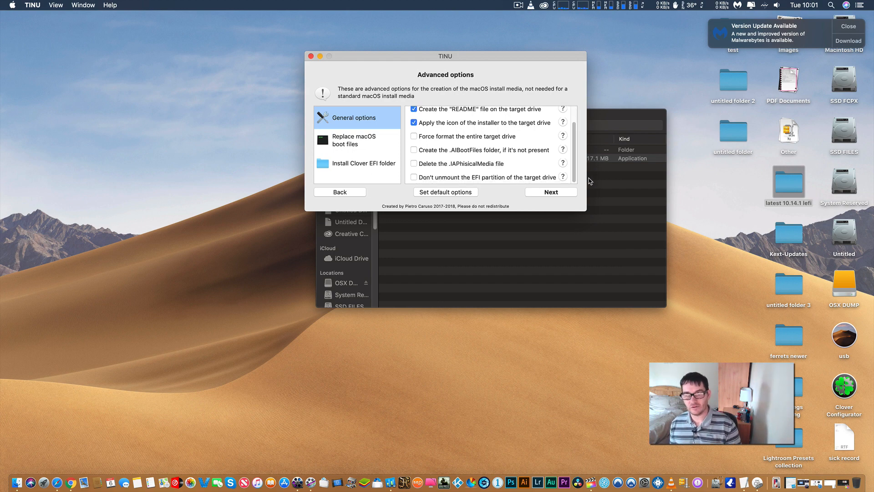
pyautogui.click(363, 163)
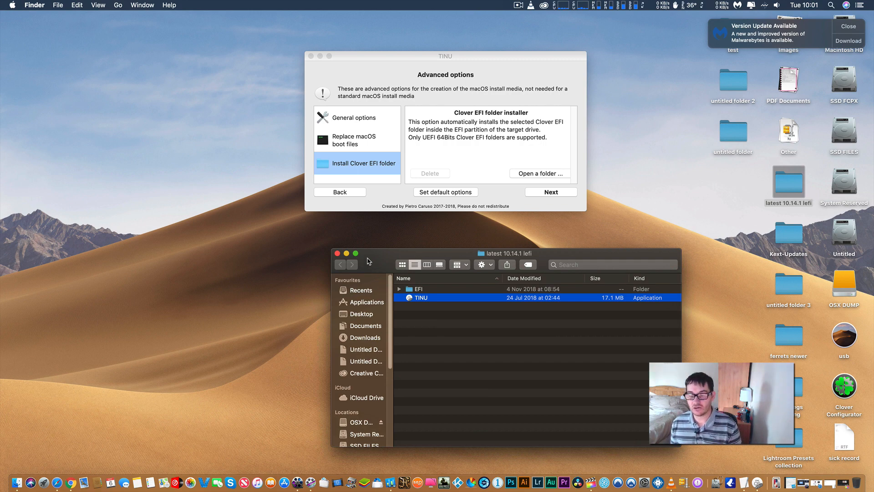
pyautogui.moveTo(372, 270)
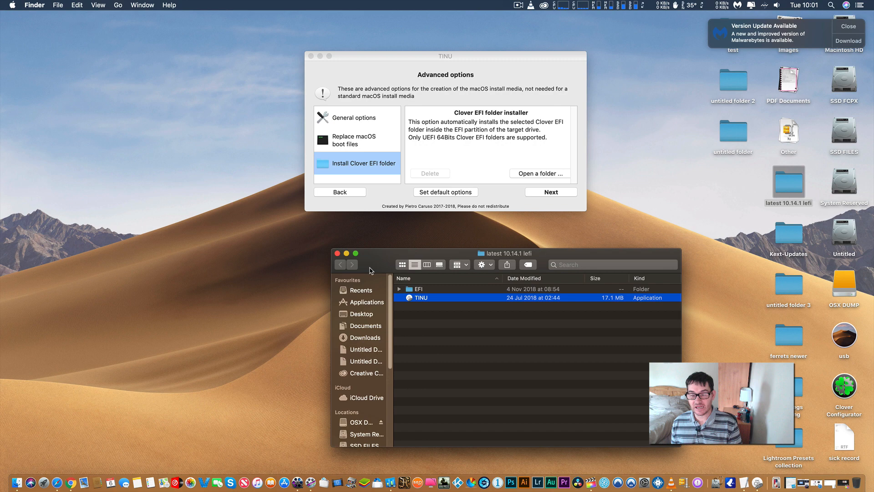
pyautogui.moveTo(590, 324)
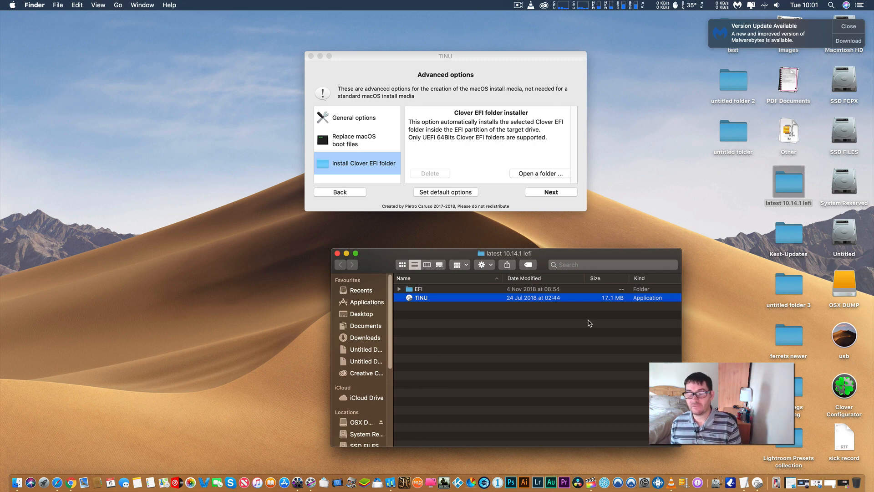
pyautogui.moveTo(788, 184)
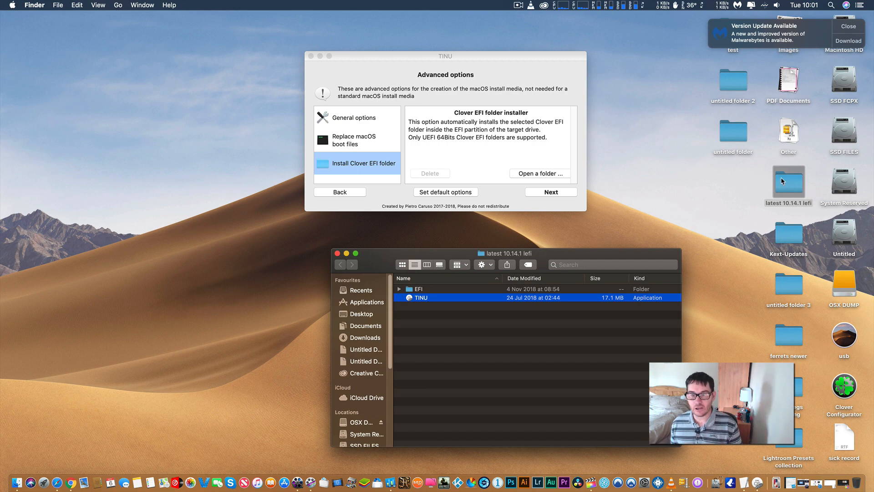
# - Choose the EFI folder inside latest 10.14.1 lefi on the Desktop as the Clover folder
pyautogui.click(418, 288)
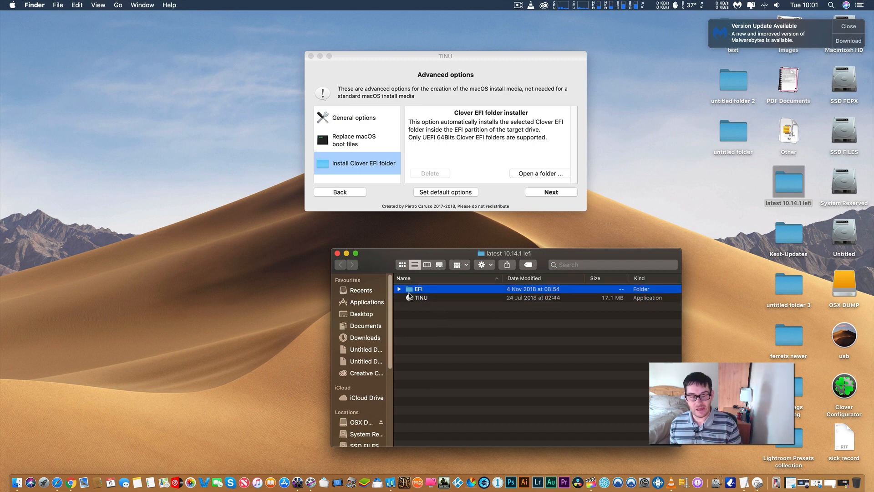
pyautogui.moveTo(500, 218)
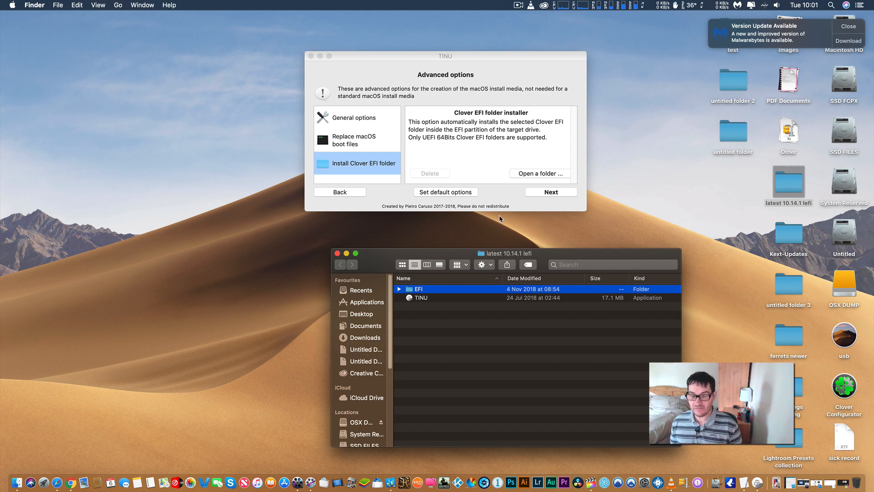
pyautogui.moveTo(332, 256)
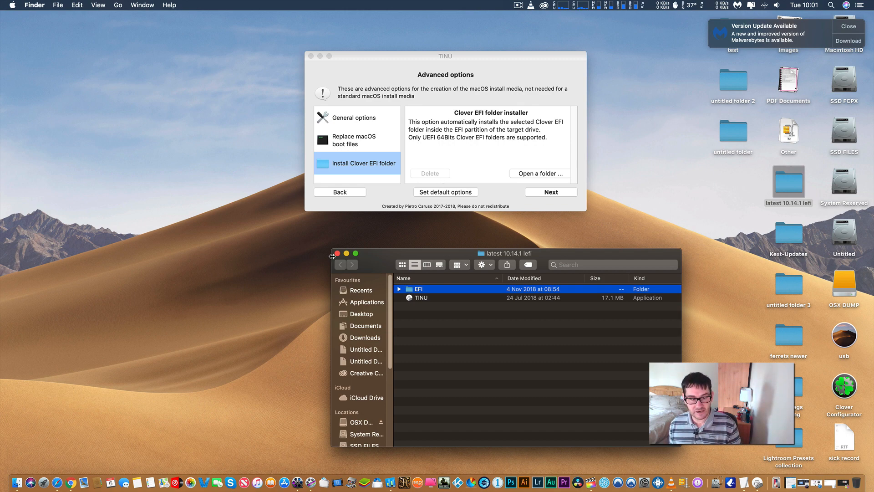
pyautogui.click(538, 173)
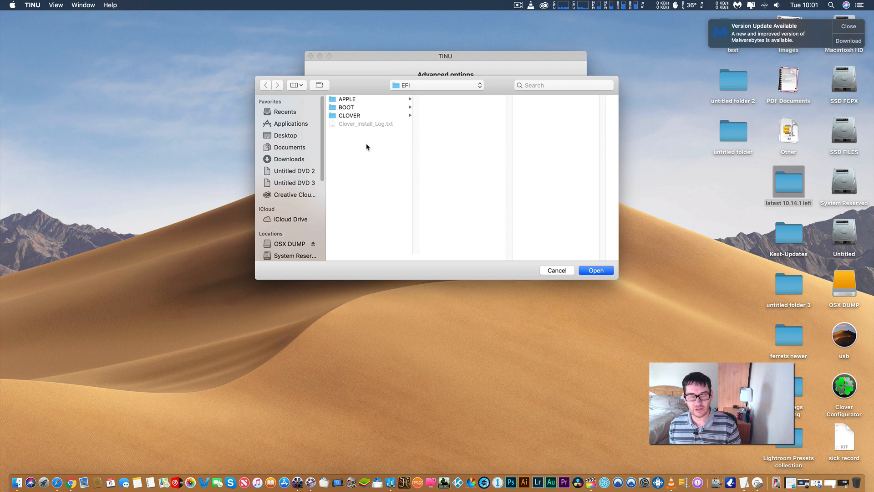
pyautogui.click(285, 136)
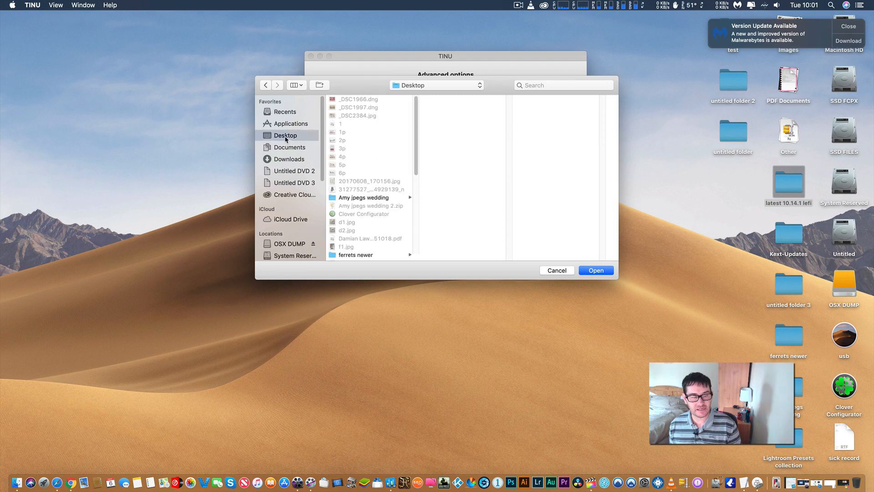
pyautogui.click(363, 240)
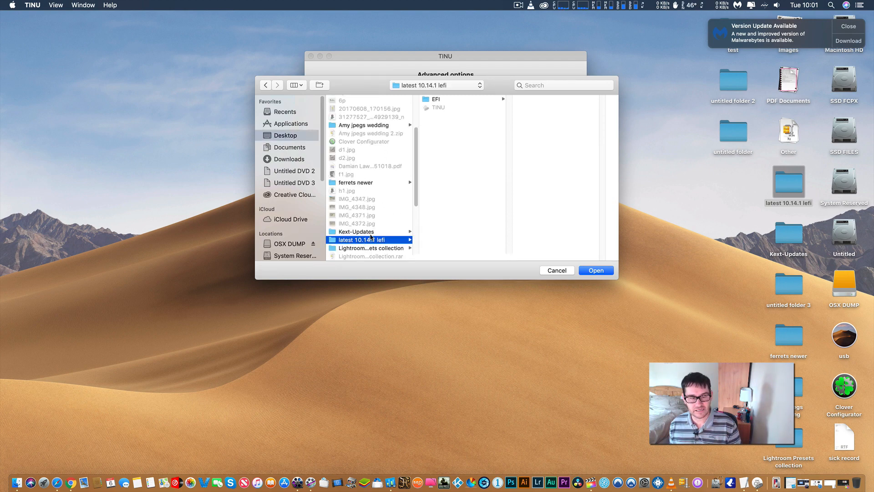
pyautogui.click(435, 100)
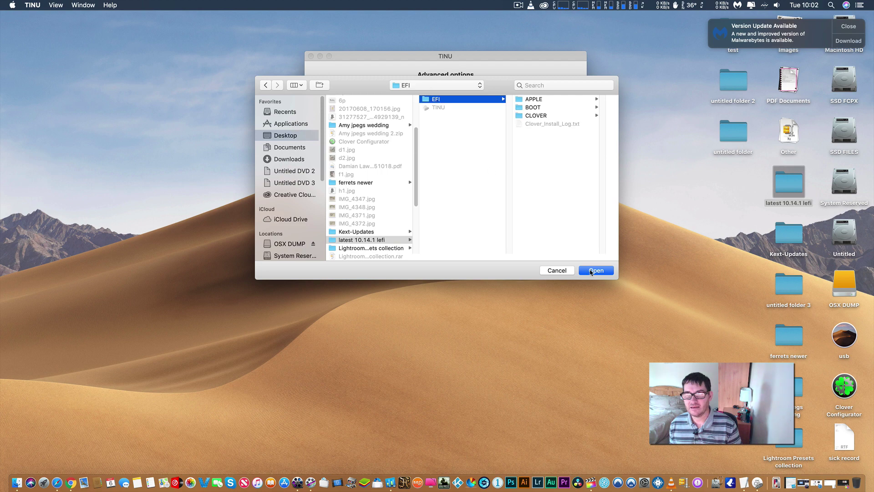
# - Submit the EFI folder, then dismiss the warning that it is not a proper Clover EFI folder
pyautogui.click(595, 270)
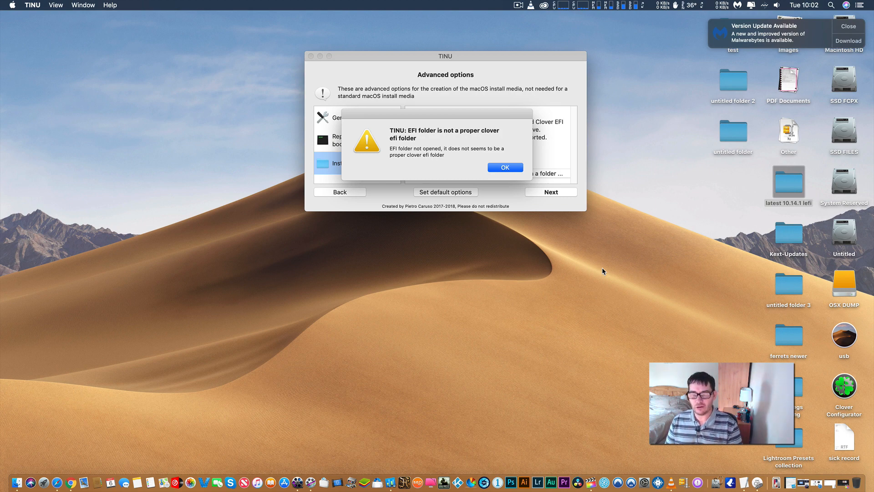
pyautogui.moveTo(602, 231)
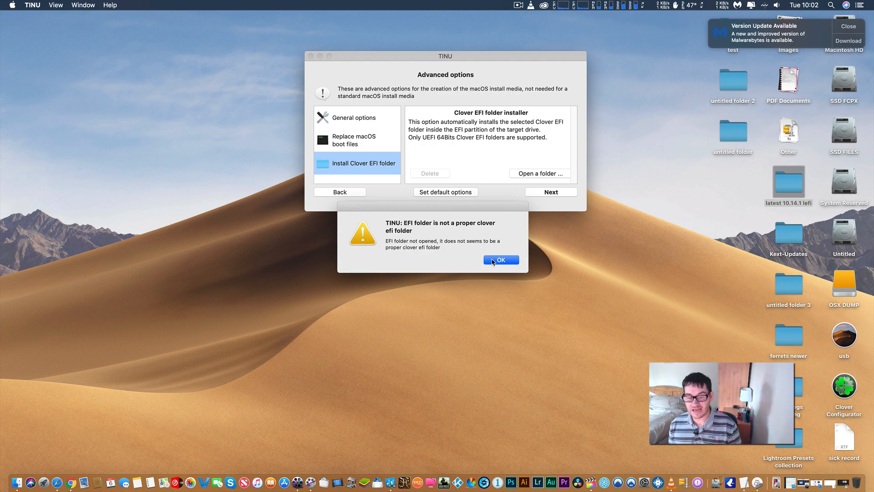
pyautogui.click(500, 259)
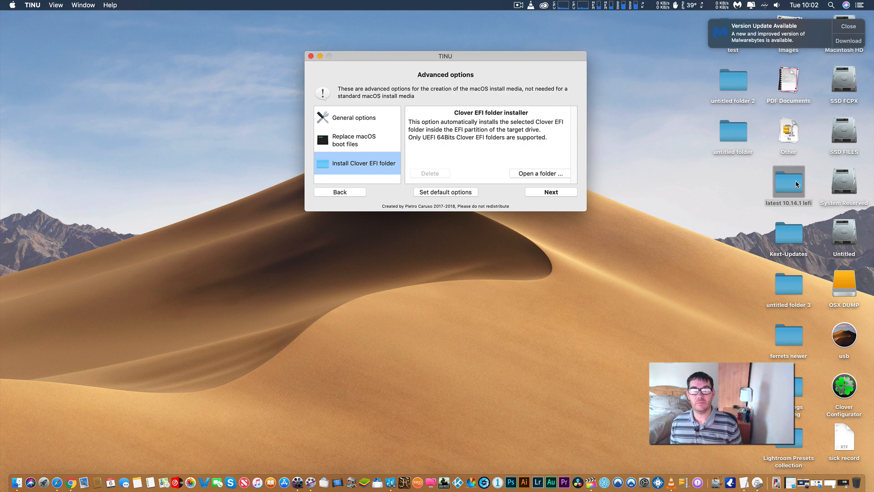
pyautogui.moveTo(310, 211)
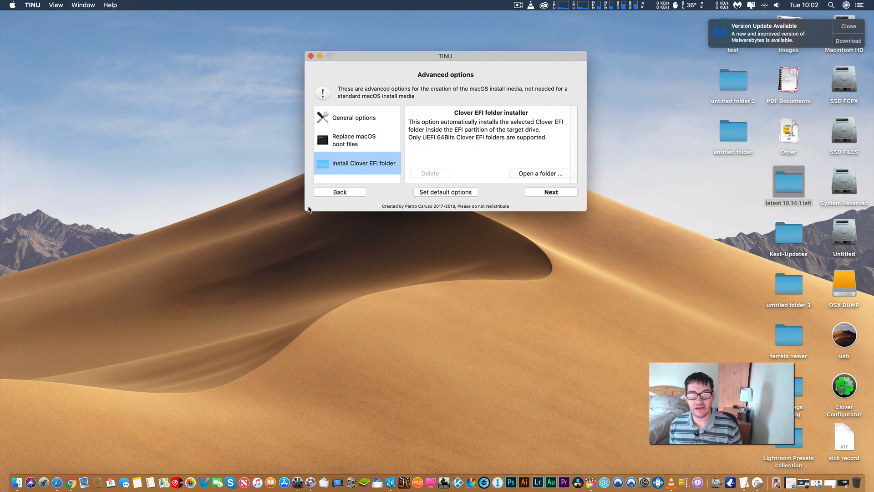
# - Go back from advanced options and accept the recommended default options
pyautogui.click(339, 192)
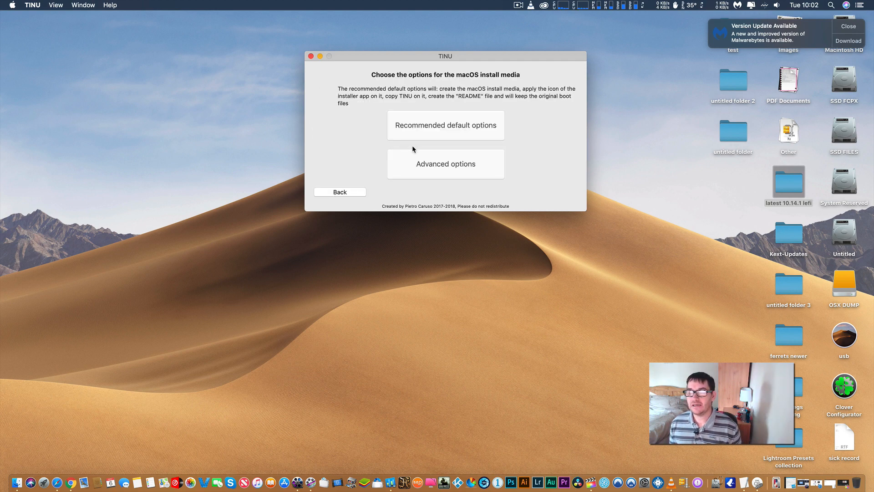
pyautogui.moveTo(411, 147)
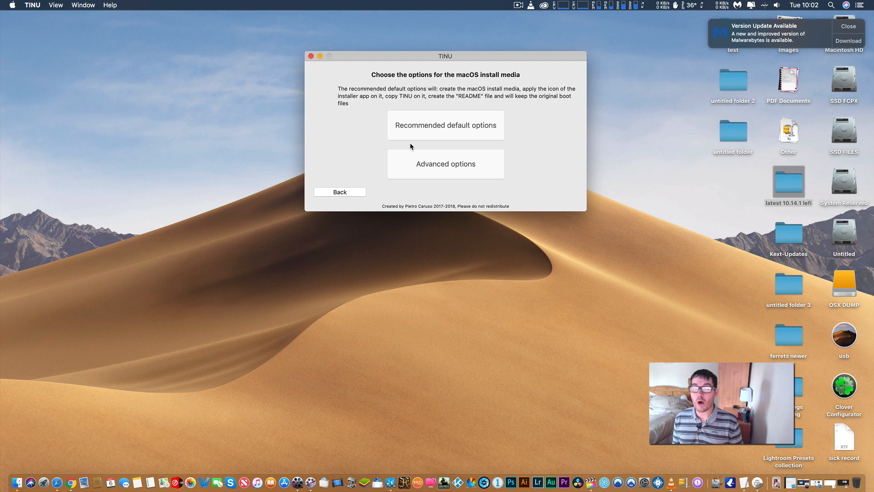
pyautogui.moveTo(417, 137)
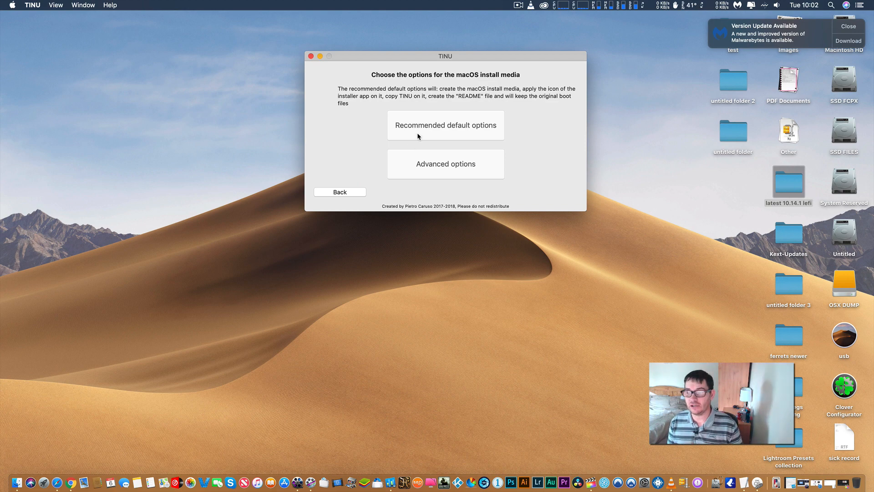
pyautogui.moveTo(428, 122)
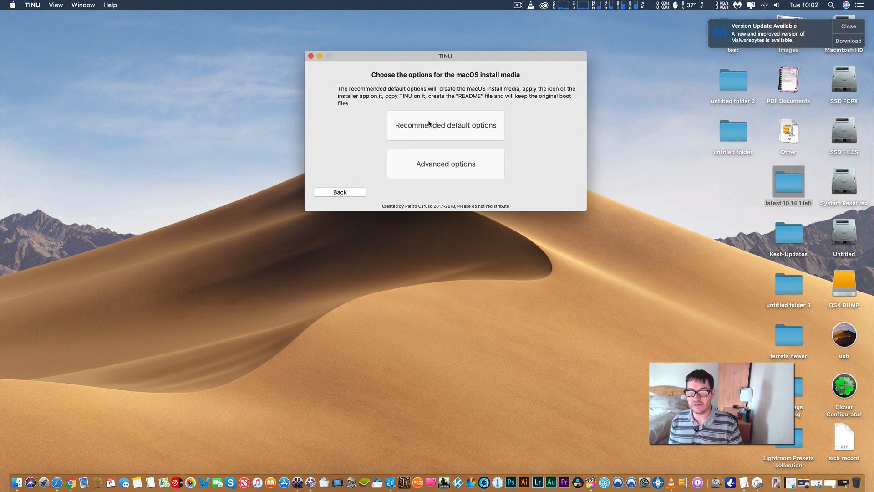
pyautogui.moveTo(442, 131)
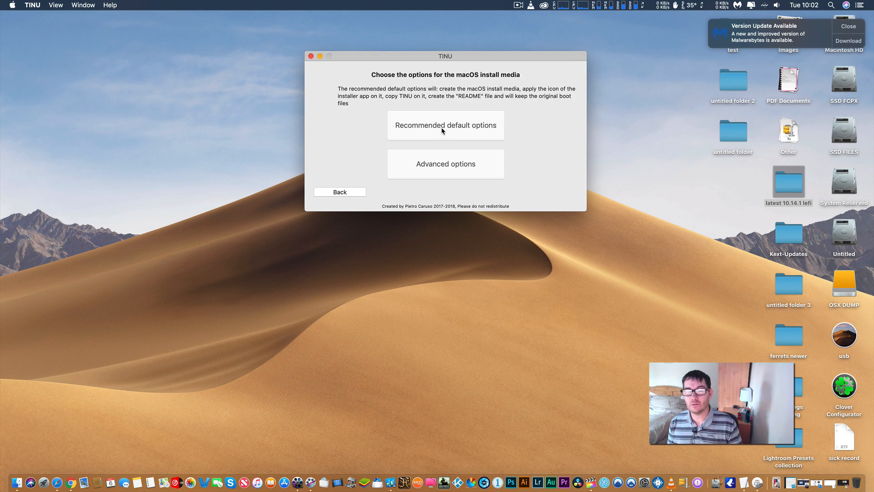
pyautogui.click(445, 124)
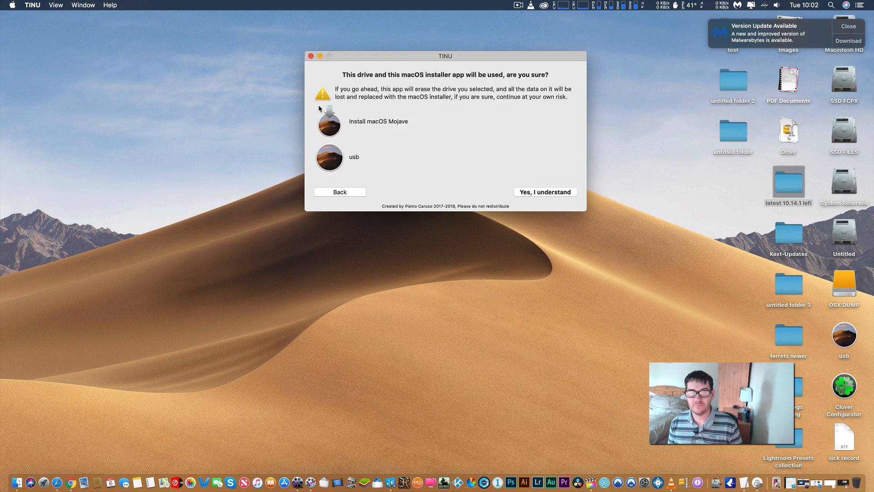
pyautogui.moveTo(408, 128)
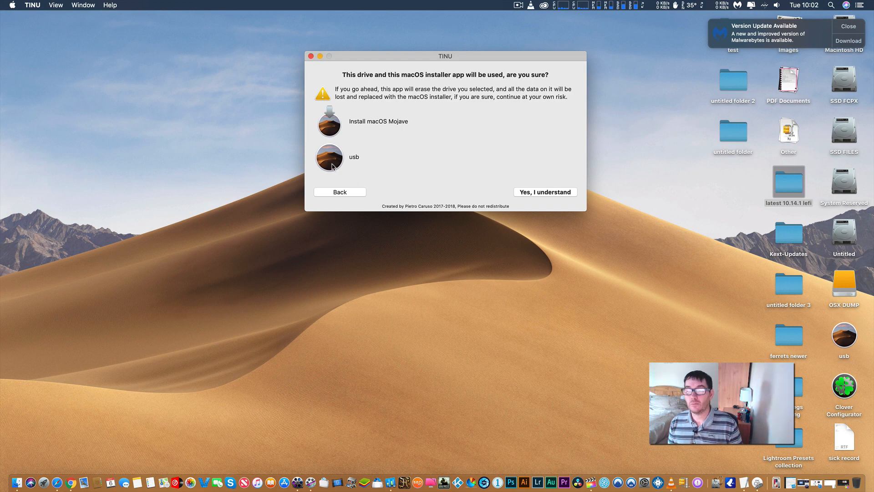
# - Confirm erasing the usb drive and authorise with the admin password twice to start creating the installer
pyautogui.click(544, 192)
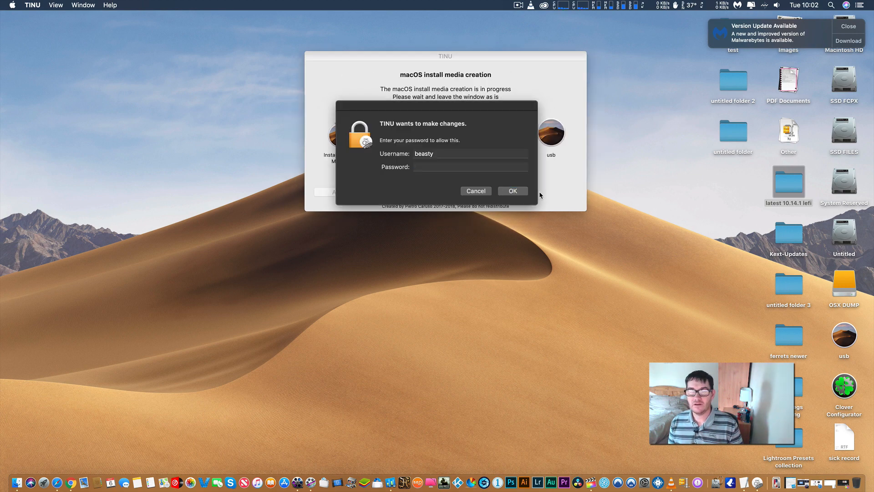
pyautogui.write('•')
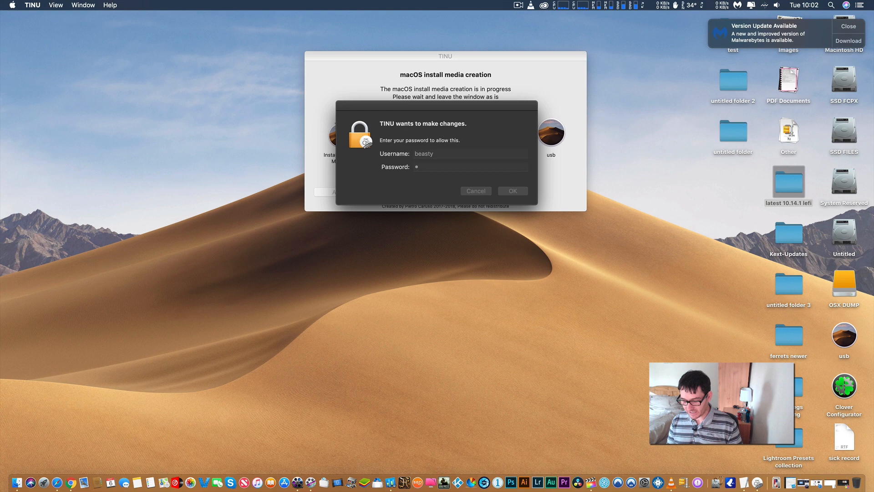
pyautogui.click(511, 191)
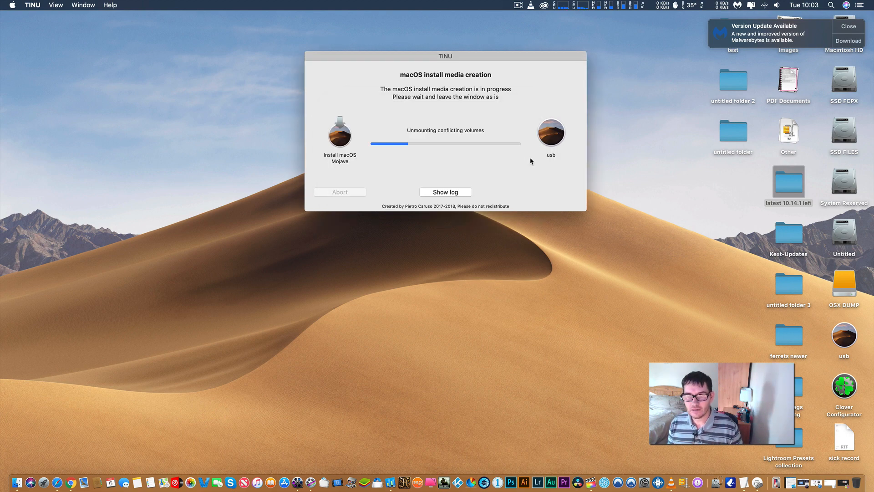
pyautogui.moveTo(521, 163)
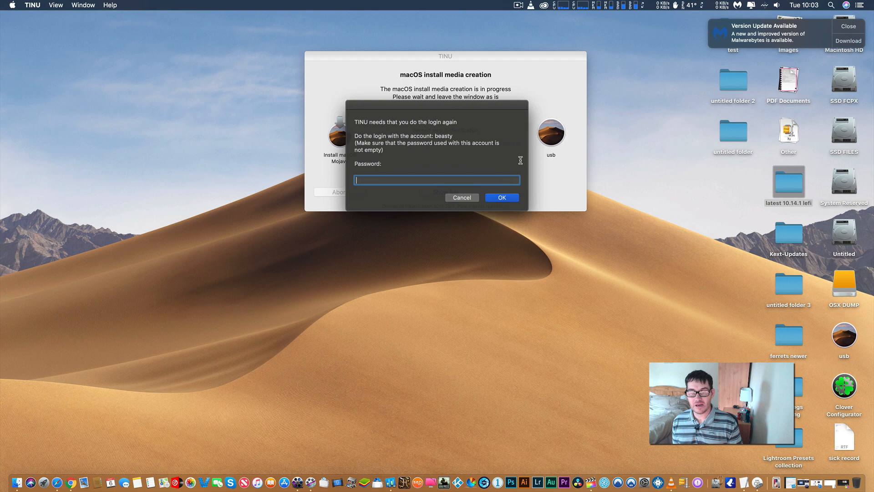
pyautogui.click(501, 197)
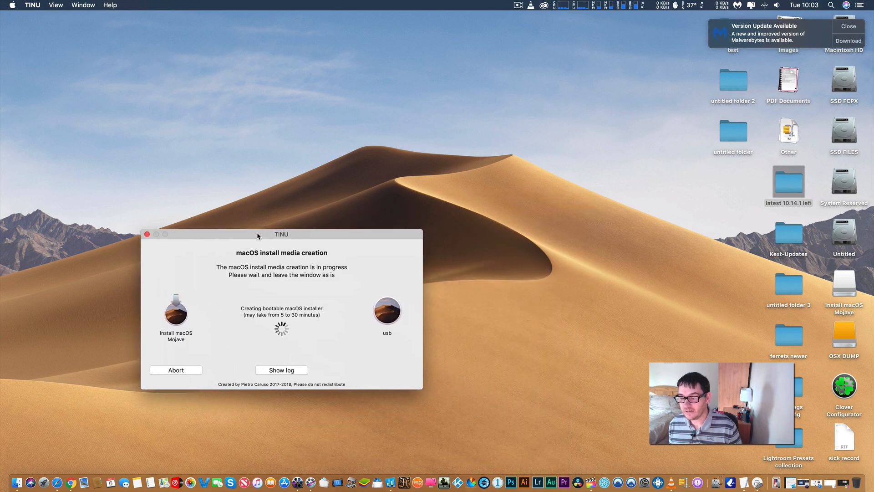
# - Show Geekbench 4's Compute page listing Intel HD Graphics 4600 and Radeon RX 580
pyautogui.click(156, 234)
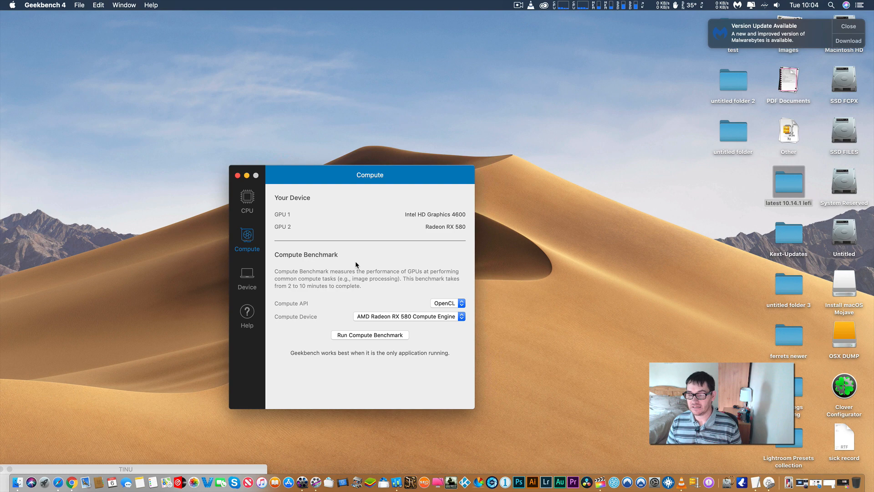
pyautogui.moveTo(415, 215)
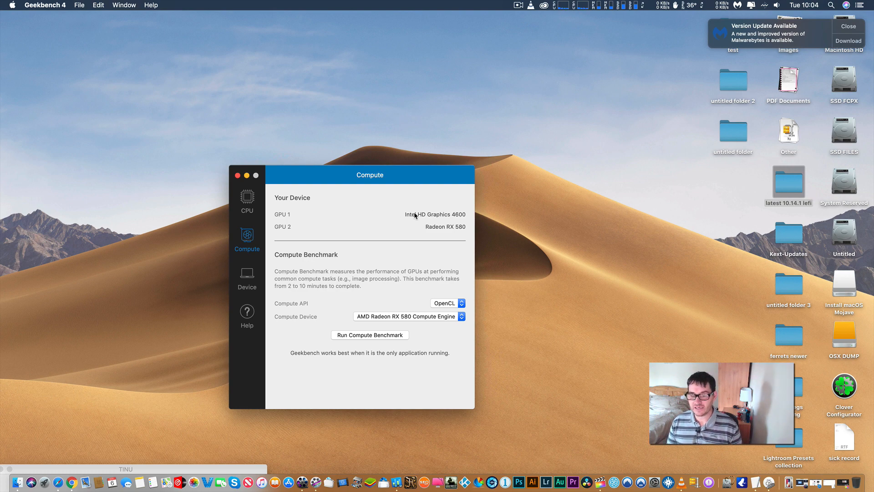
pyautogui.moveTo(454, 230)
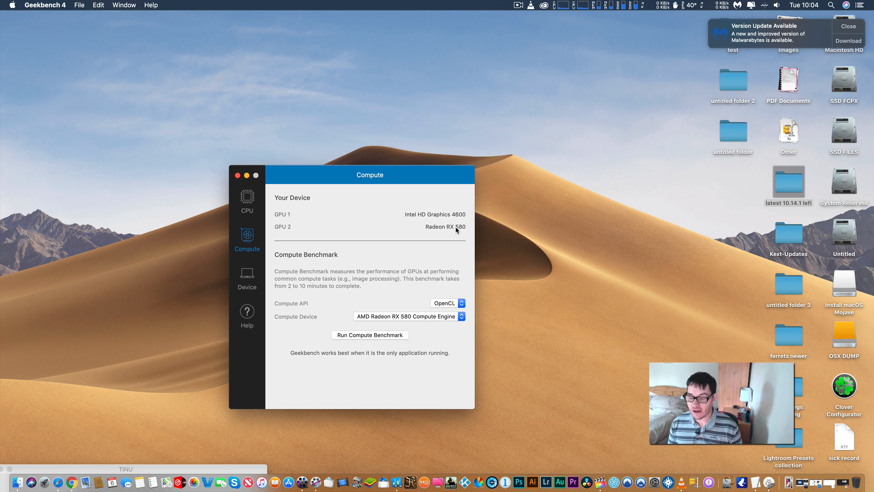
pyautogui.moveTo(458, 237)
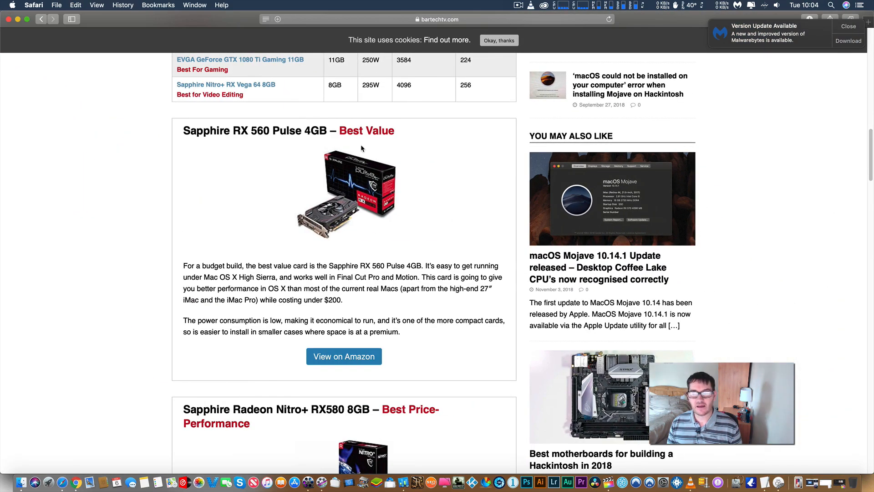
pyautogui.moveTo(455, 179)
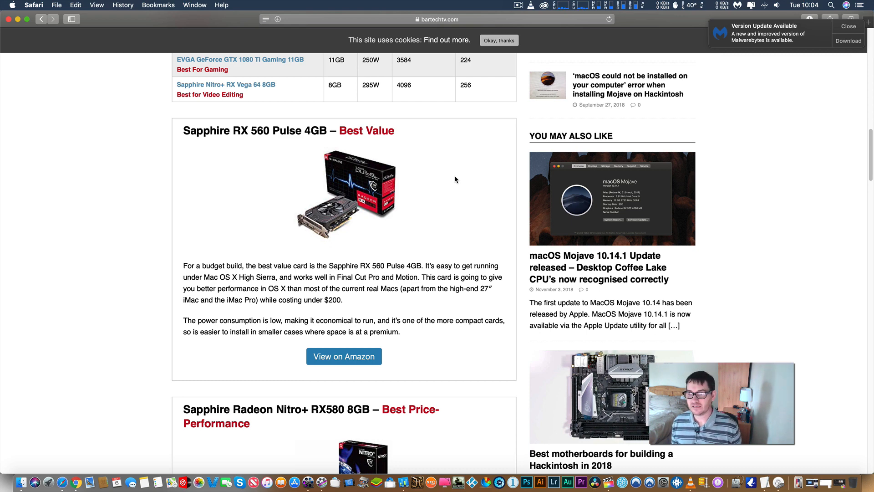
pyautogui.moveTo(430, 187)
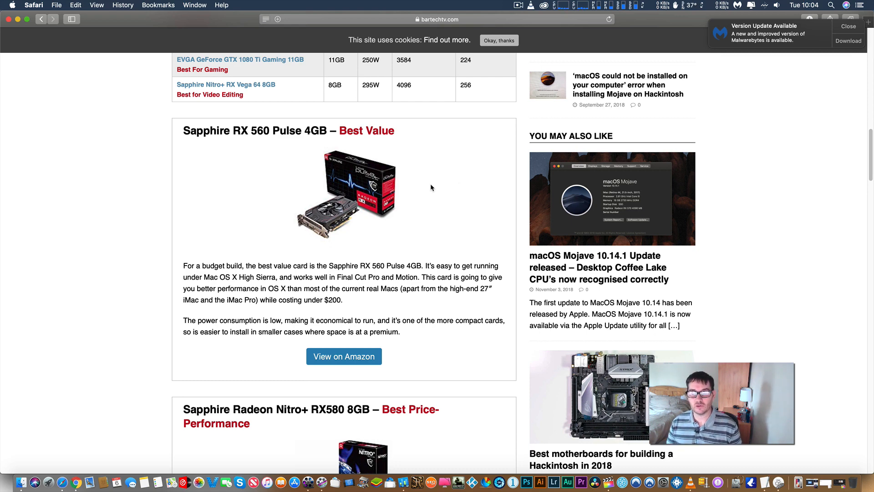
pyautogui.moveTo(320, 74)
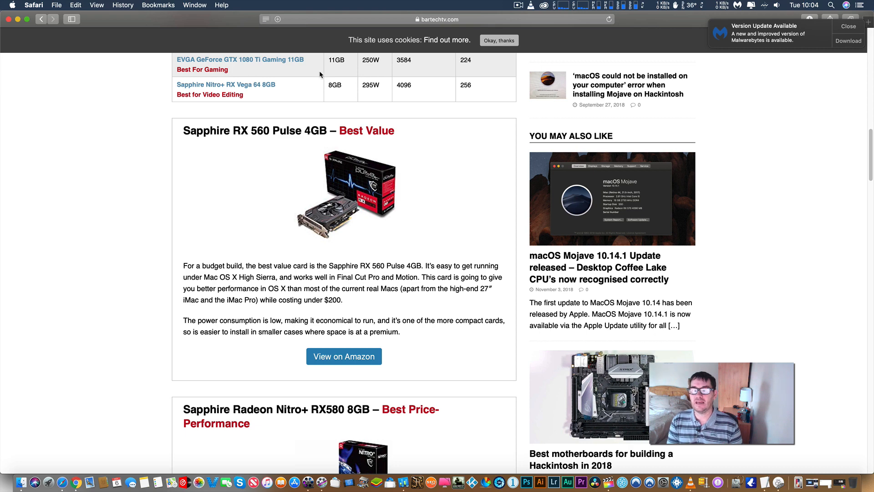
pyautogui.moveTo(254, 180)
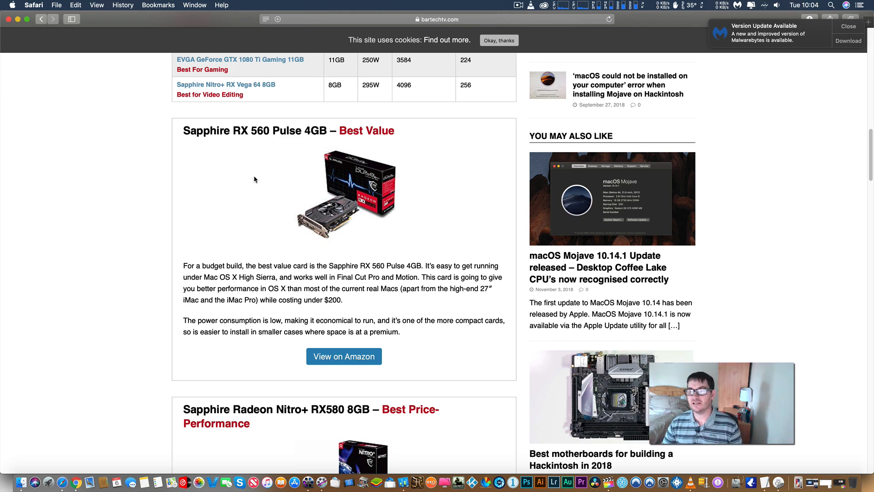
pyautogui.moveTo(167, 19)
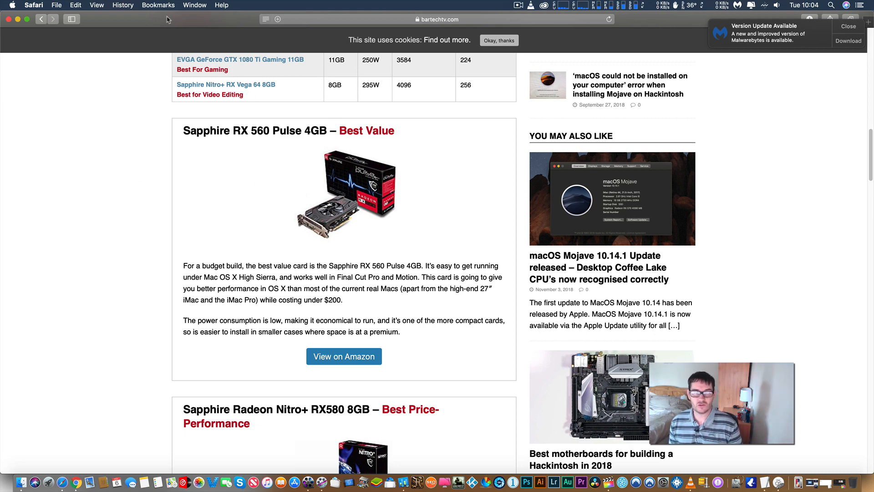
pyautogui.moveTo(260, 162)
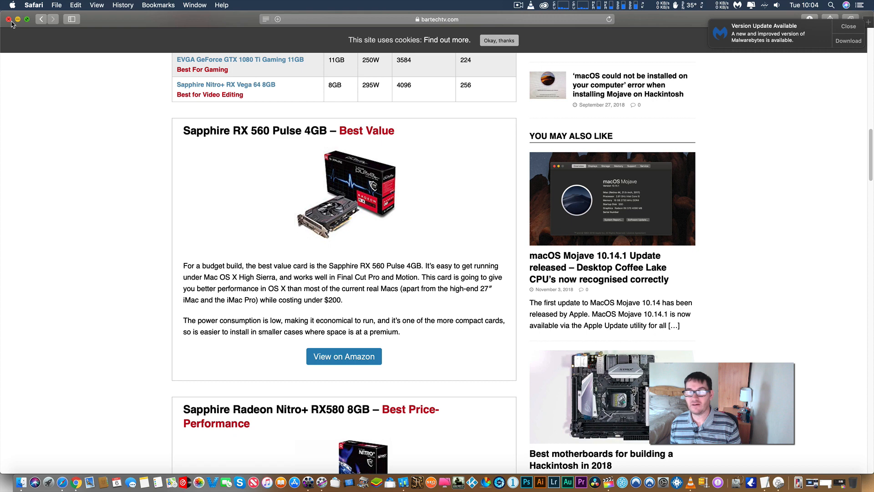
pyautogui.moveTo(137, 151)
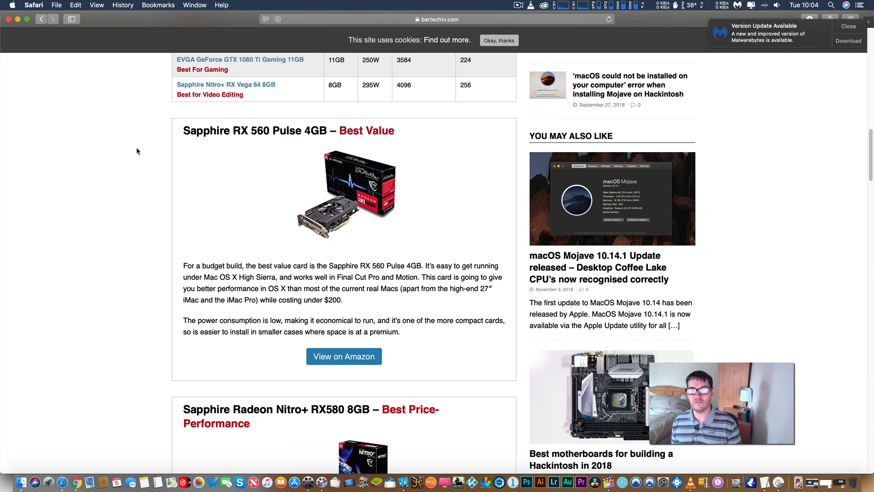
pyautogui.moveTo(212, 96)
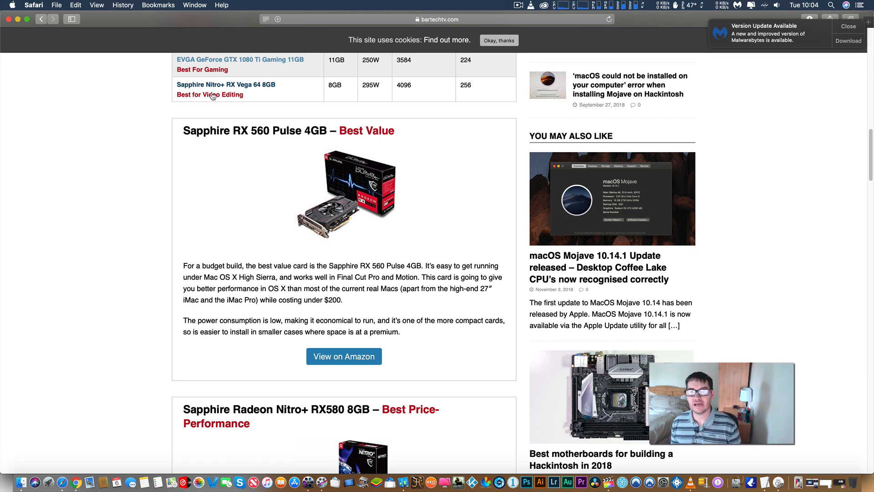
pyautogui.moveTo(271, 136)
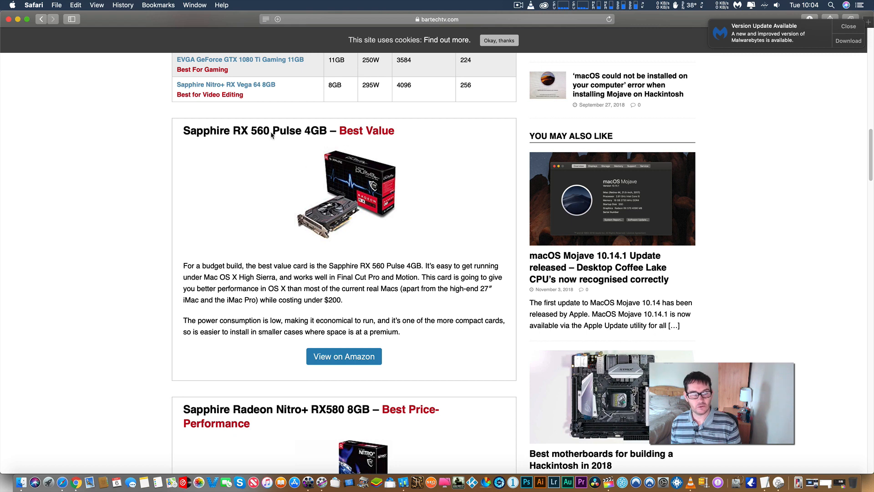
# - Leave the bartechtv graphics card guide, returning to Geekbench 4's Compute page
pyautogui.doubleClick(263, 130)
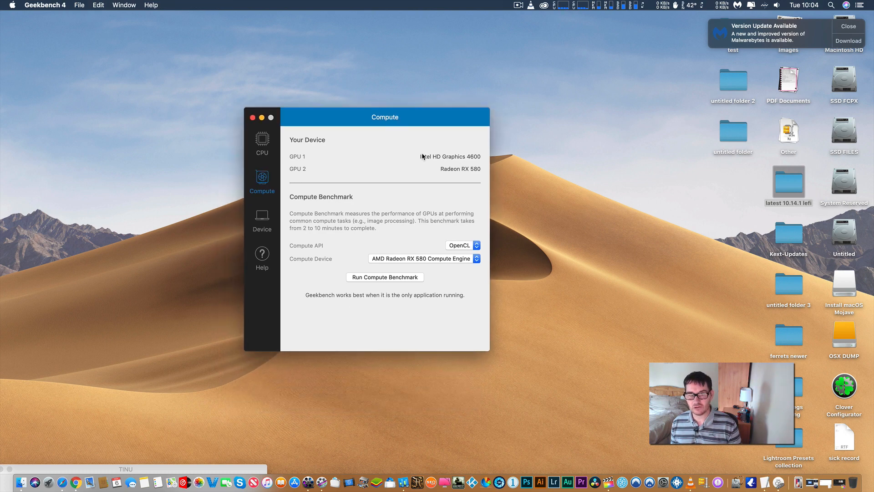
pyautogui.moveTo(480, 162)
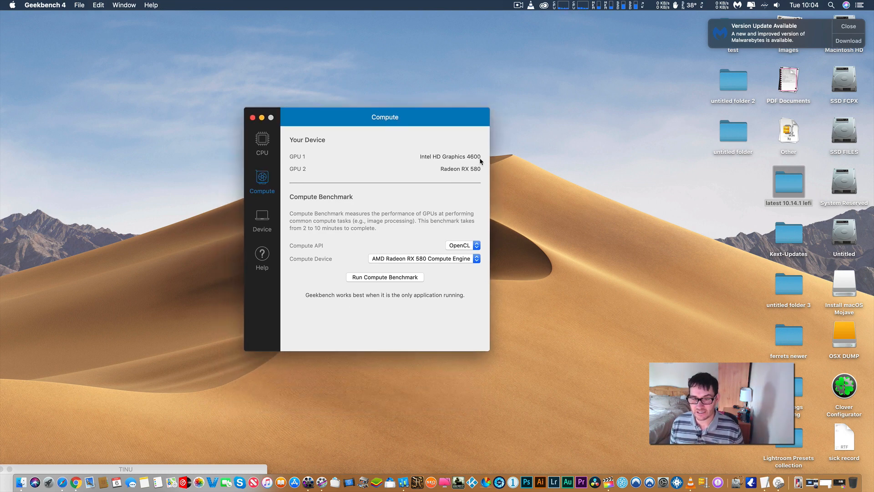
pyautogui.moveTo(476, 172)
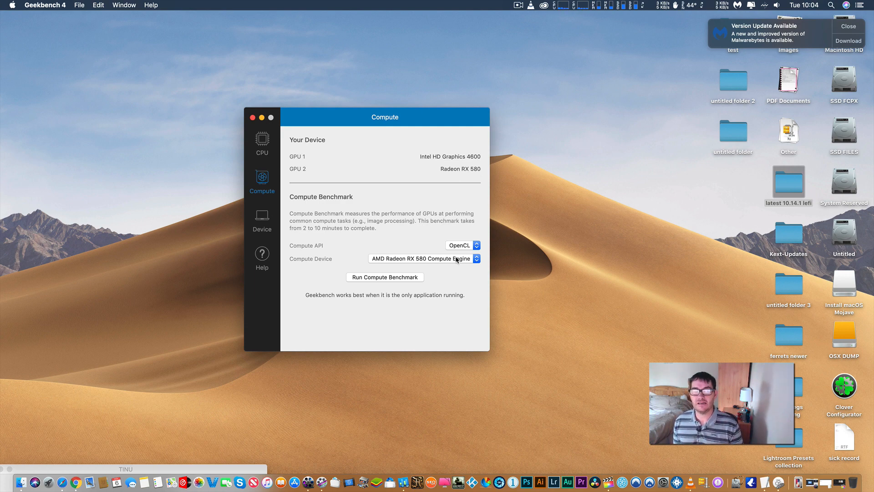
# - Show Geekbench 4's CPU page with iMac14,2, i7-4790K and 32 GB memory
pyautogui.click(261, 143)
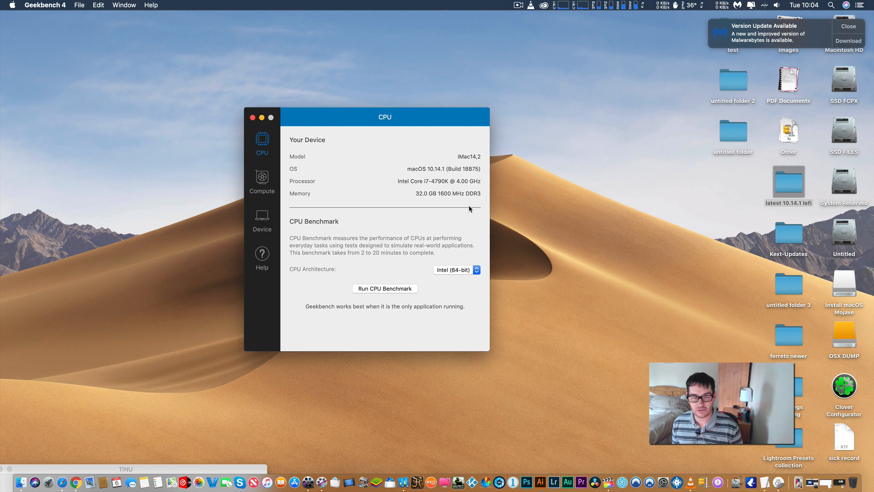
pyautogui.moveTo(455, 188)
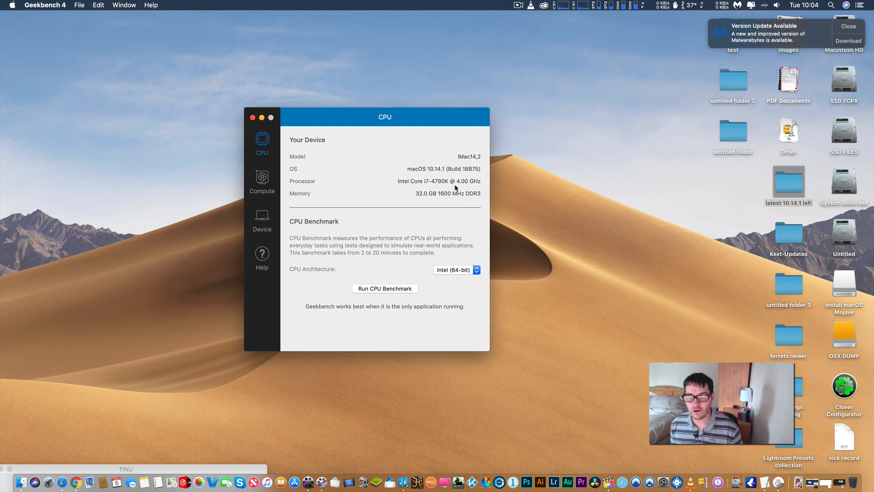
pyautogui.moveTo(509, 204)
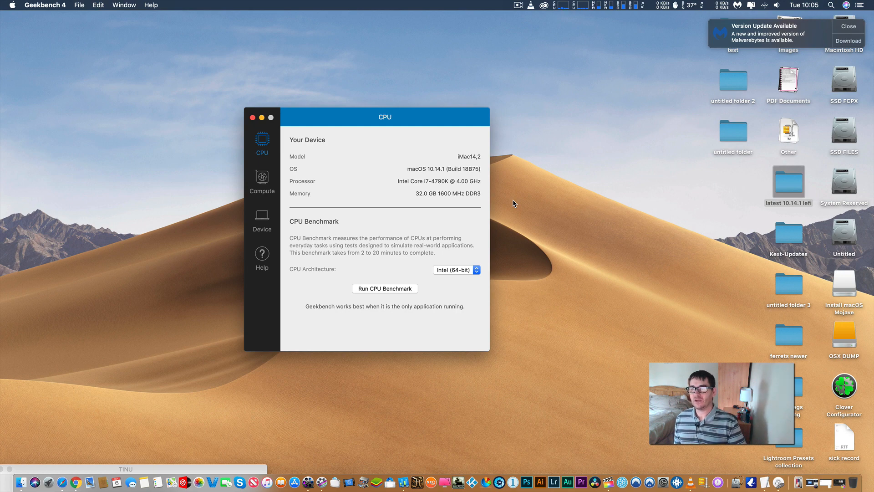
pyautogui.moveTo(508, 196)
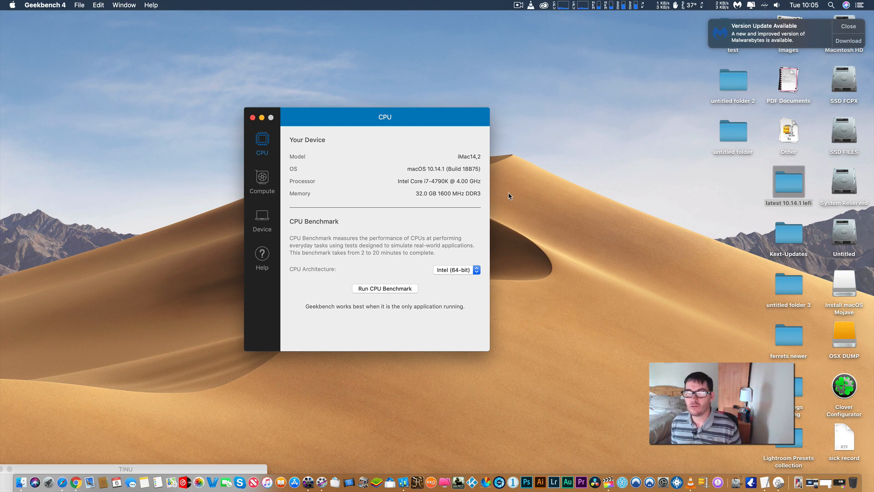
pyautogui.moveTo(332, 173)
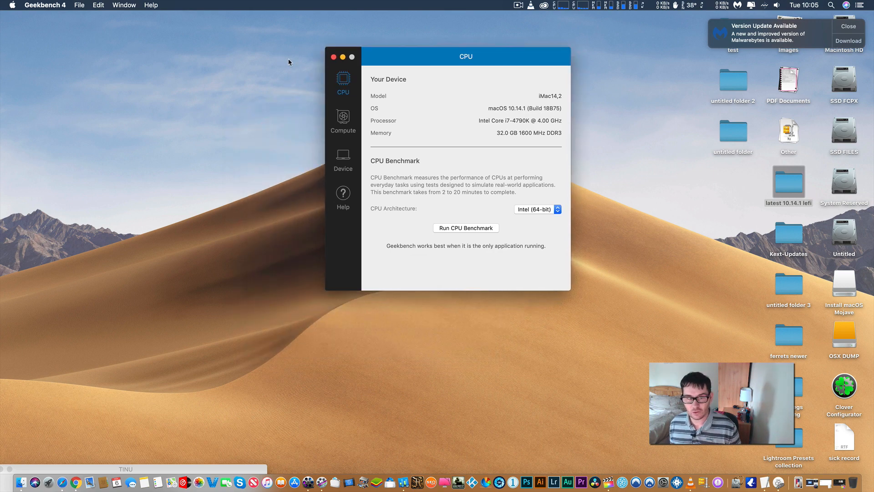
pyautogui.moveTo(313, 483)
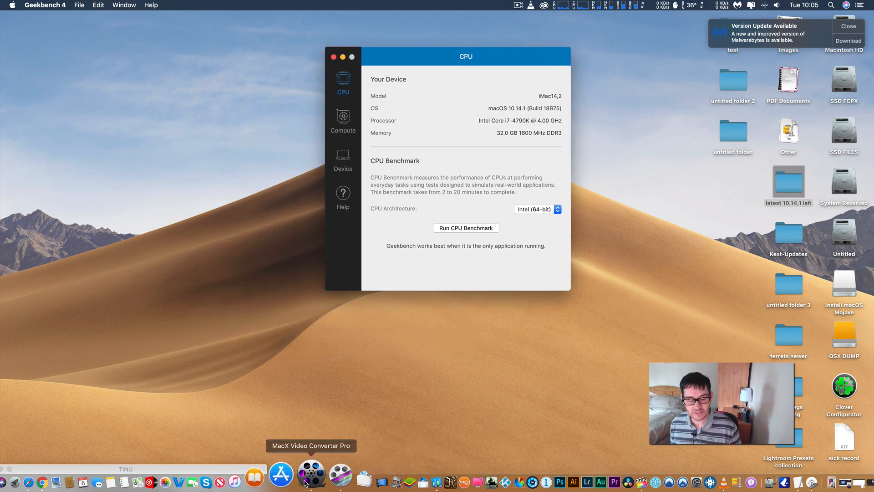
# - Launch MacX Video Converter Pro, confirm hardware encoding support on Intel HD Graphics 4600 and enable it
pyautogui.click(313, 475)
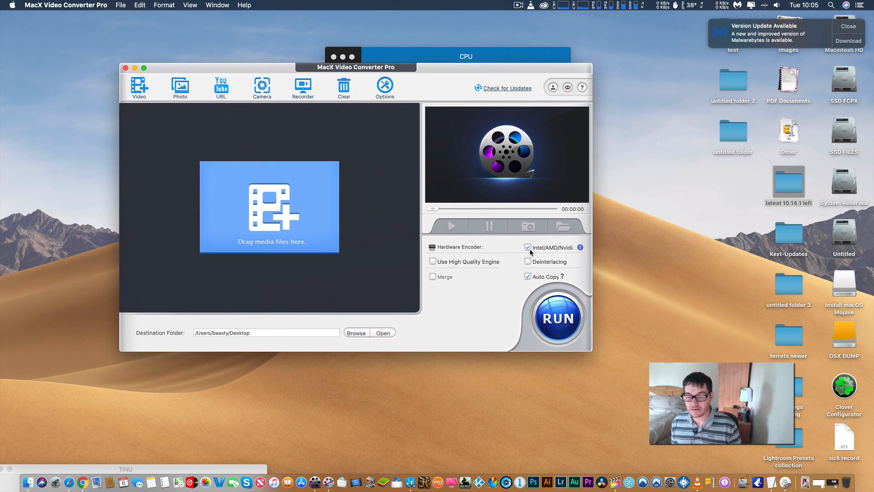
pyautogui.click(580, 247)
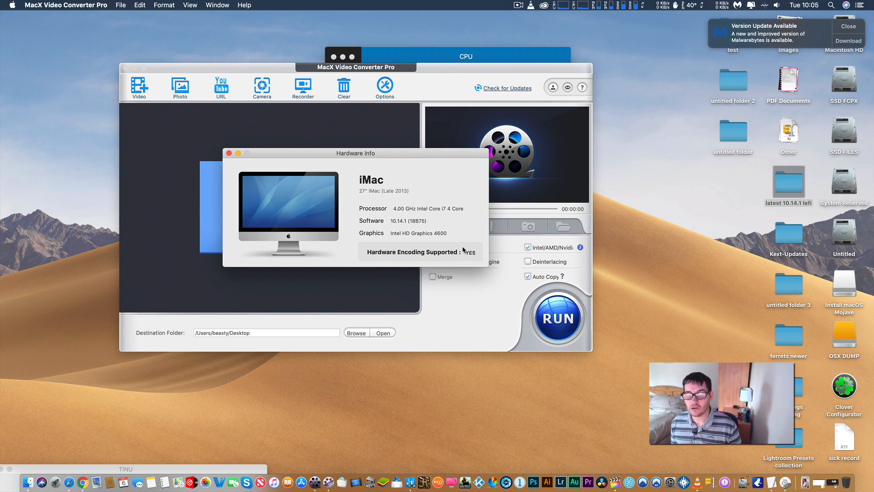
pyautogui.moveTo(444, 241)
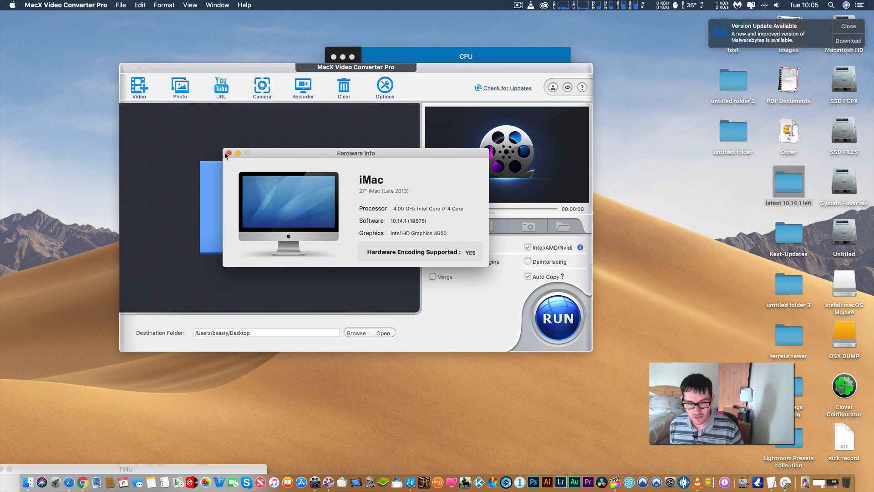
pyautogui.click(227, 153)
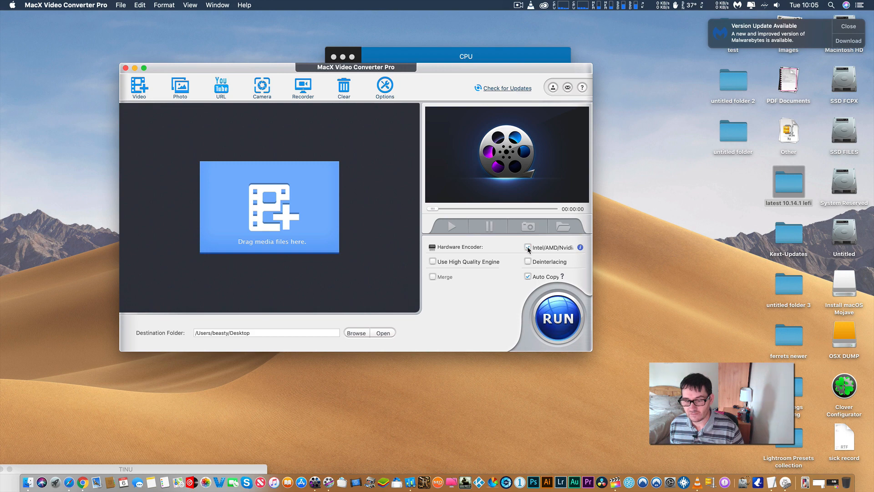
pyautogui.click(528, 247)
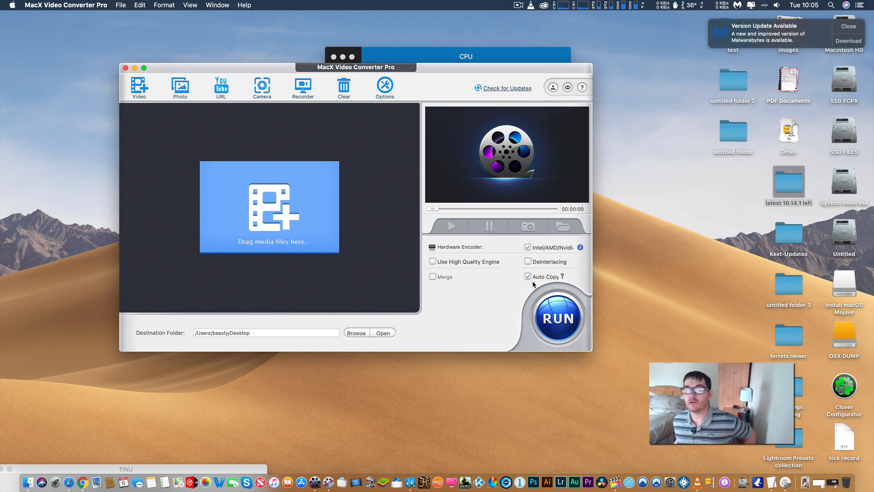
pyautogui.moveTo(630, 227)
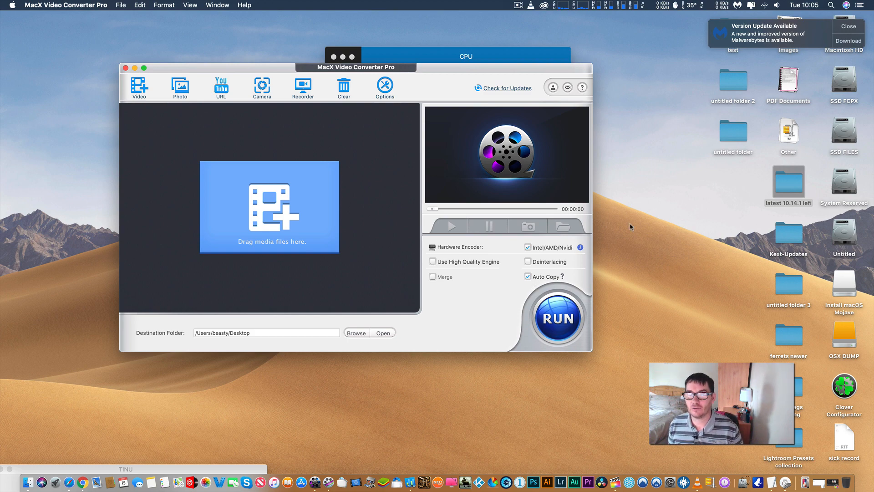
pyautogui.moveTo(492, 81)
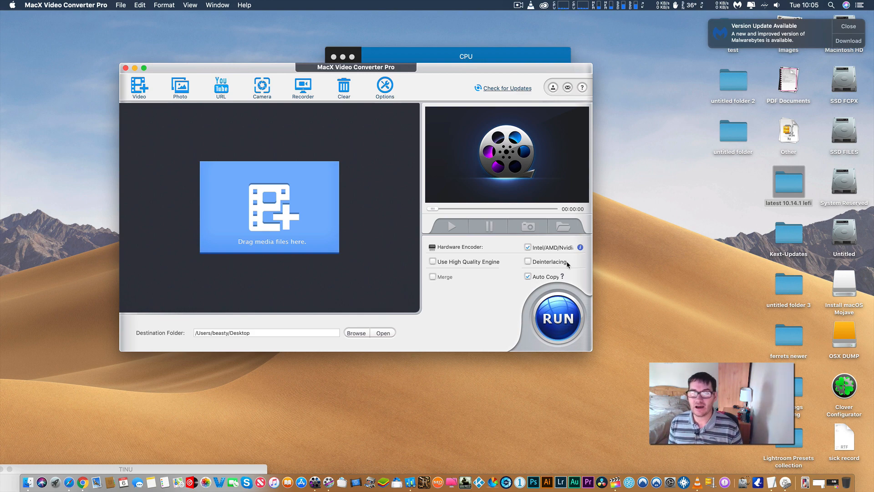
pyautogui.moveTo(600, 212)
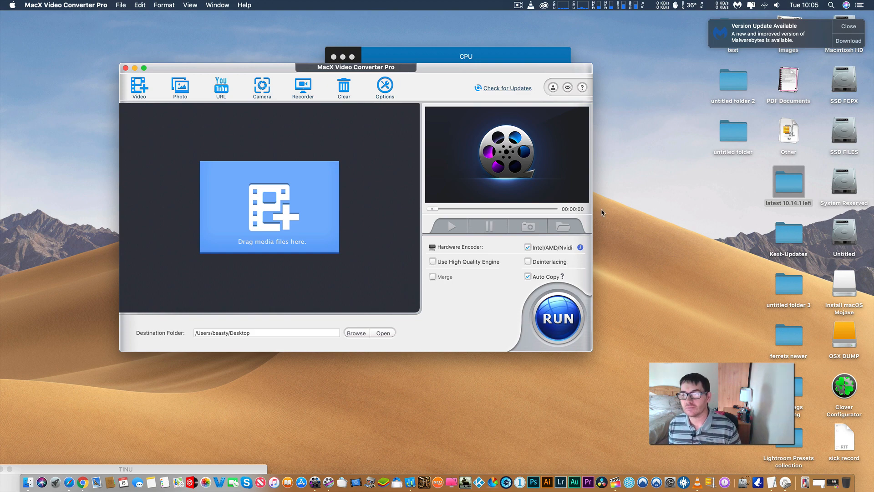
pyautogui.moveTo(512, 104)
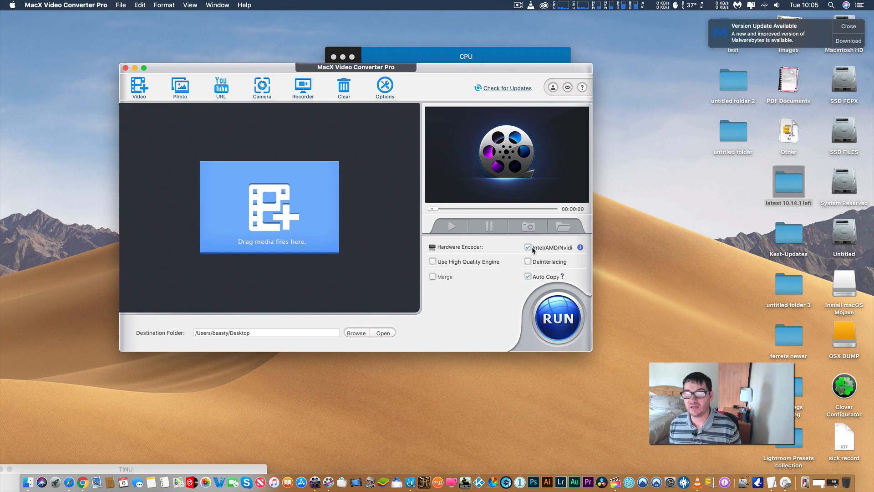
pyautogui.moveTo(533, 252)
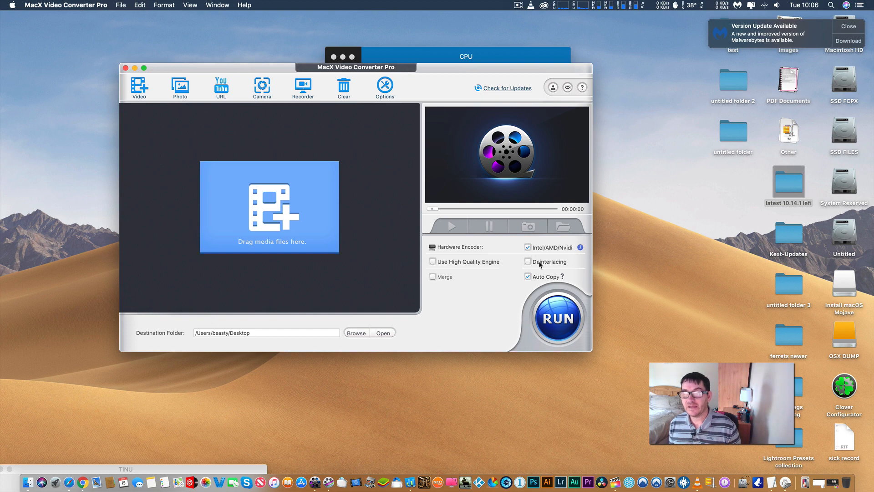
pyautogui.moveTo(71, 286)
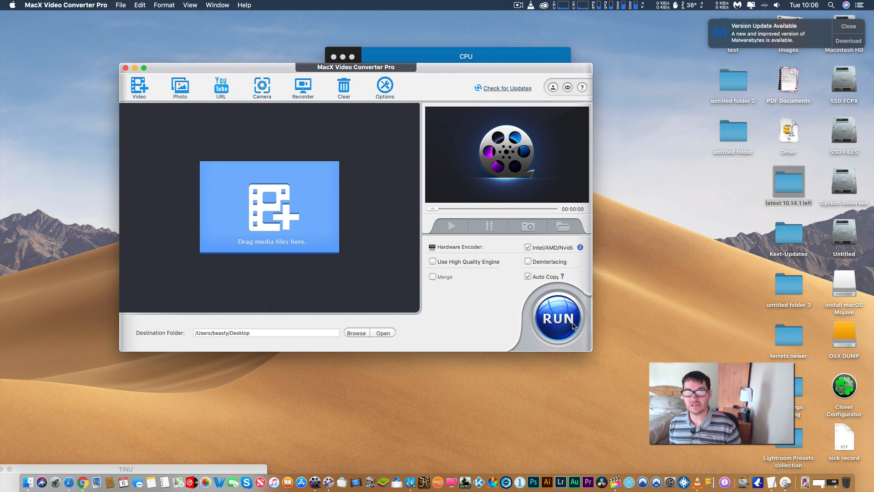
pyautogui.moveTo(472, 97)
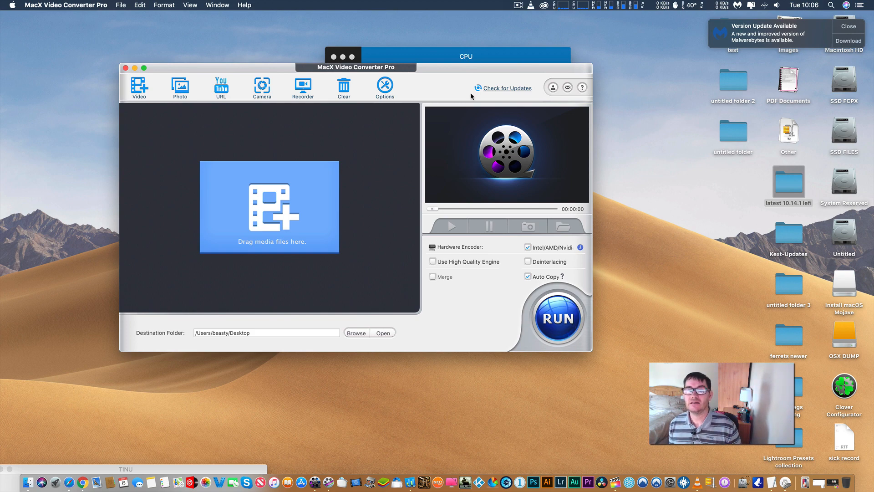
pyautogui.moveTo(523, 43)
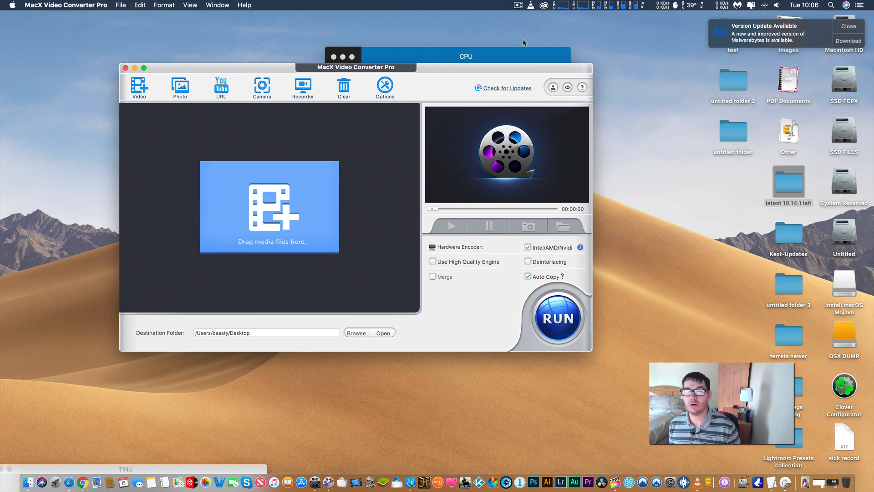
pyautogui.moveTo(287, 147)
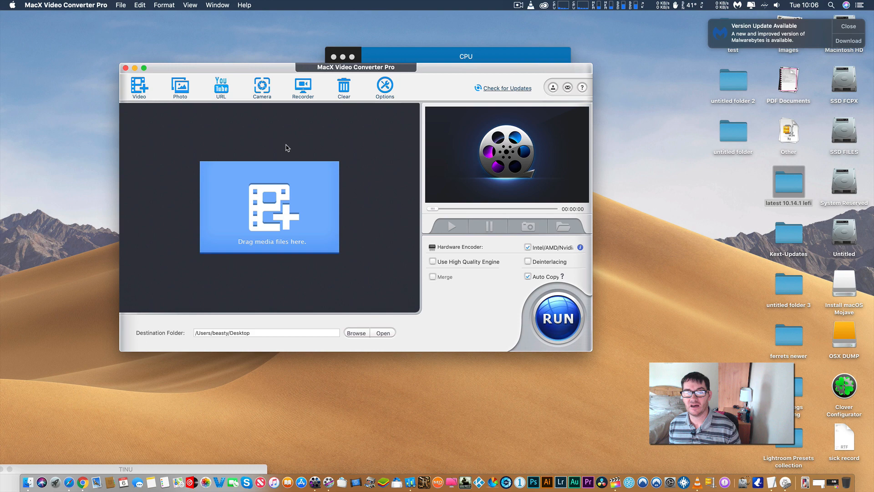
pyautogui.moveTo(320, 172)
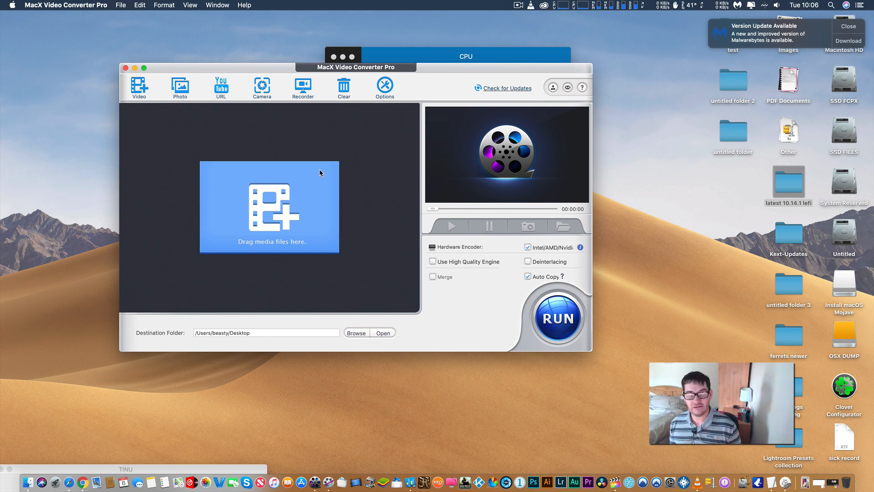
pyautogui.moveTo(135, 68)
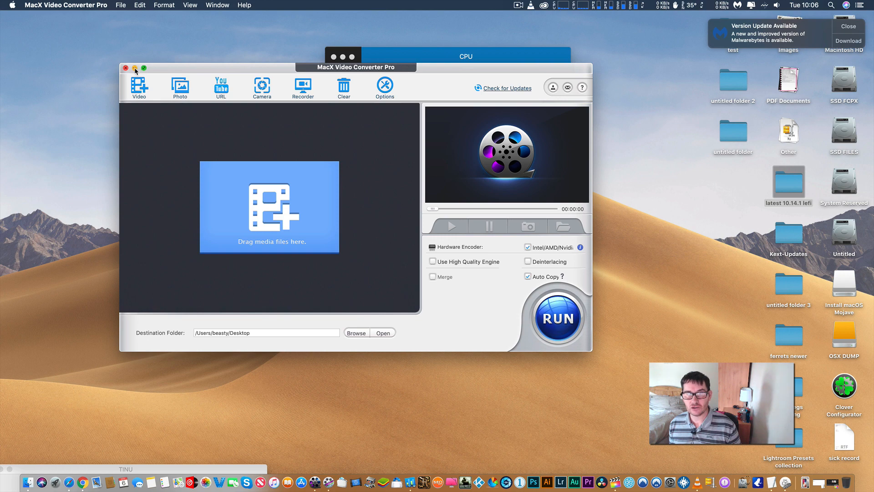
# - Close the converter and start Final Cut Pro's Apple Devices 1080p share, dismissing the Malwarebytes notice
pyautogui.click(126, 68)
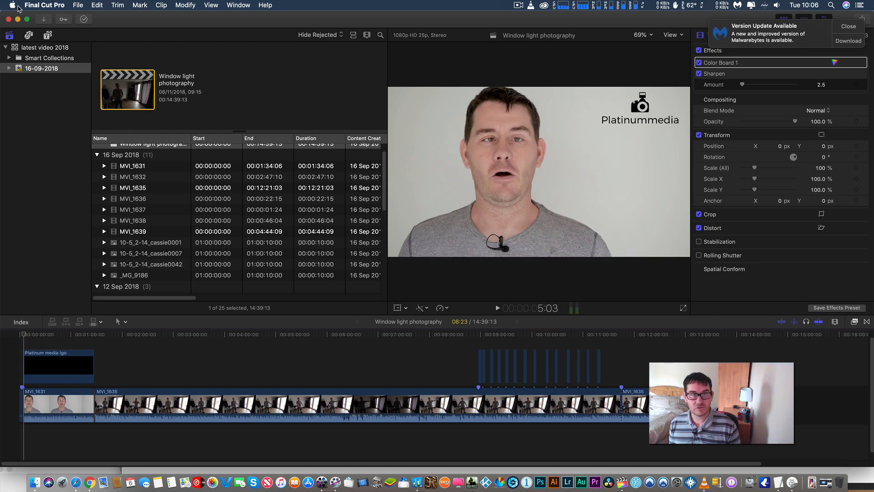
pyautogui.click(77, 6)
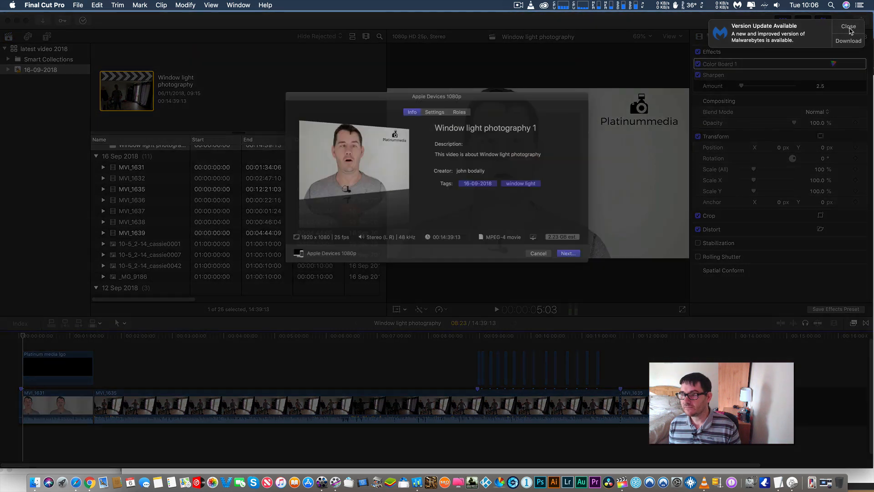
pyautogui.click(433, 101)
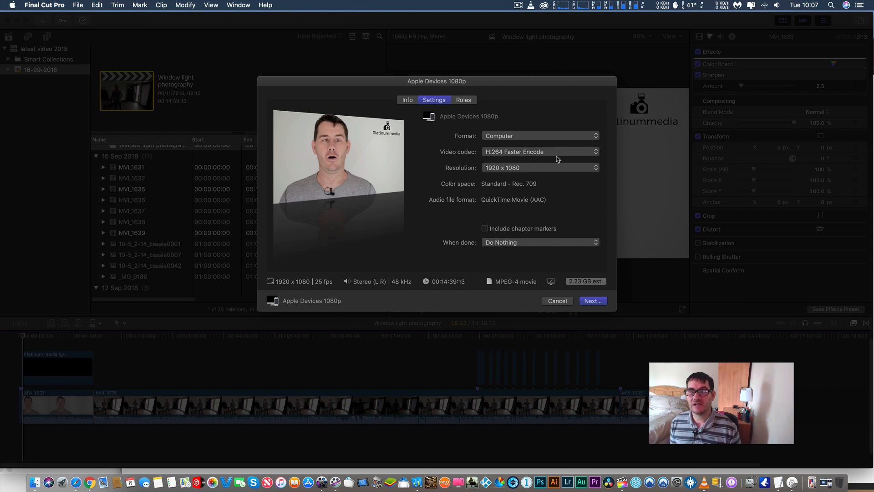
pyautogui.moveTo(537, 158)
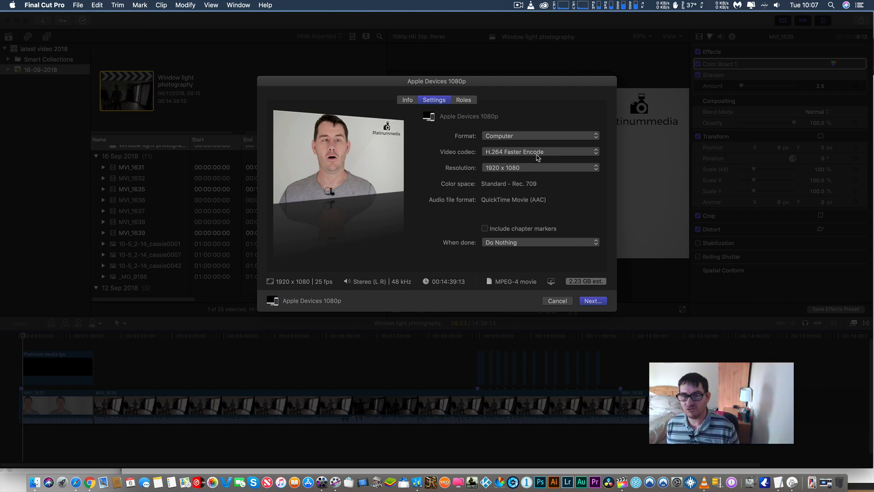
pyautogui.moveTo(548, 305)
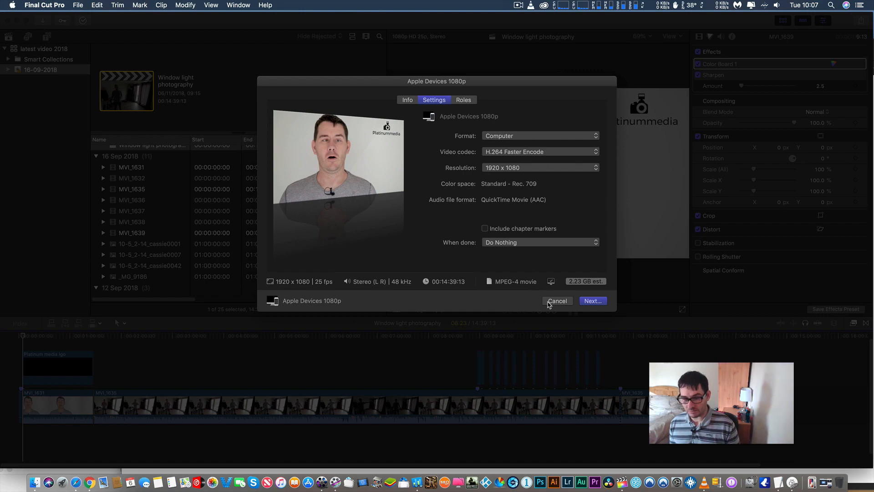
# - Cancel the Apple Devices 1080p export to review the sick record timing notes
pyautogui.click(556, 300)
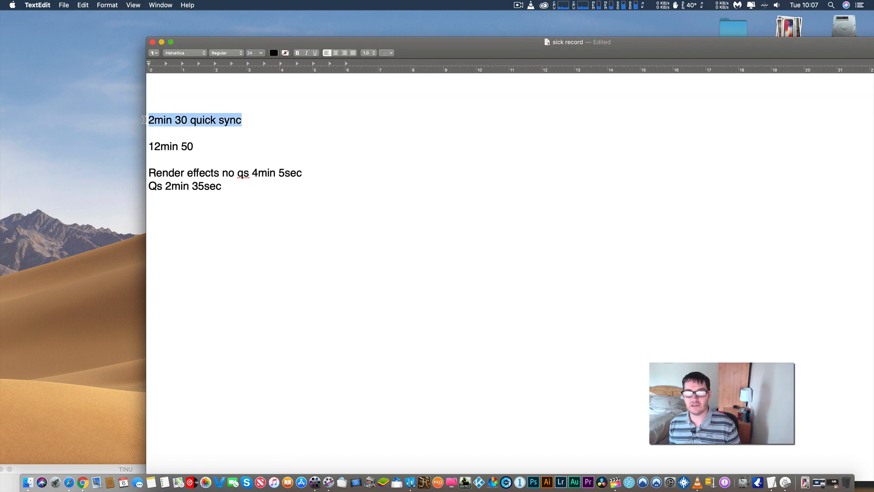
pyautogui.moveTo(344, 255)
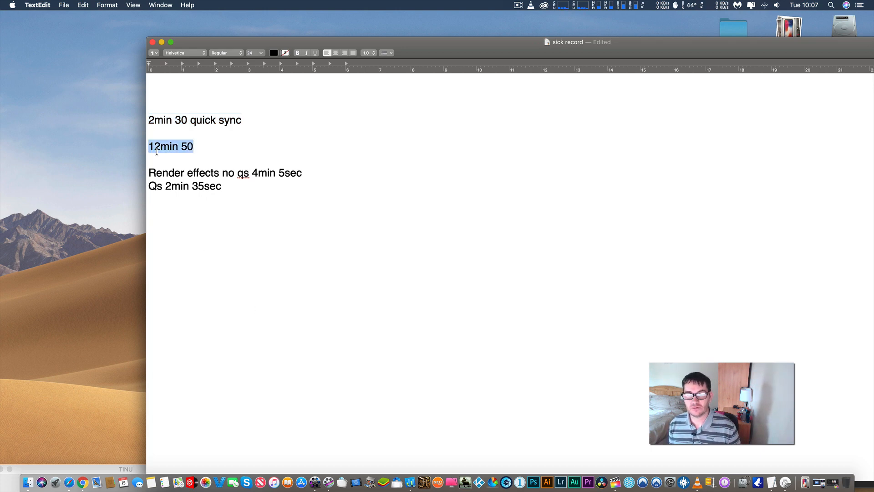
pyautogui.moveTo(384, 301)
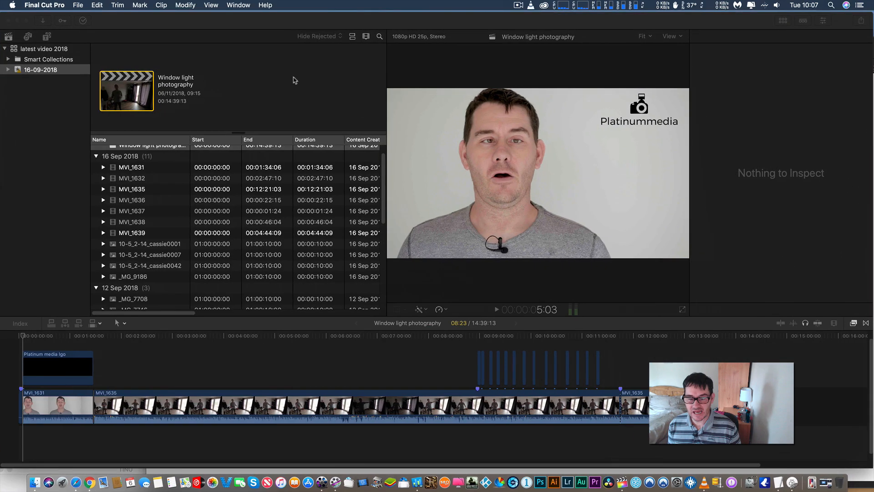
# - Select MVI_1631 and the project, then mark its render files in Delete Generated Project Files
pyautogui.click(55, 405)
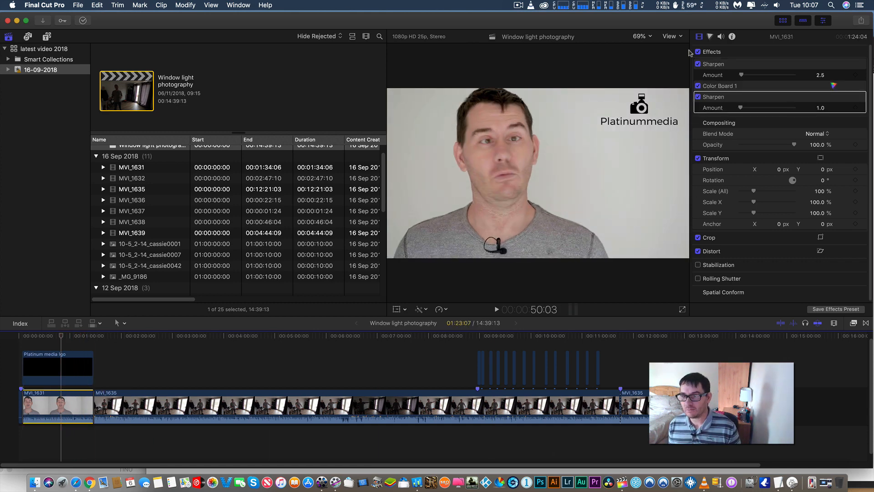
pyautogui.moveTo(697, 51)
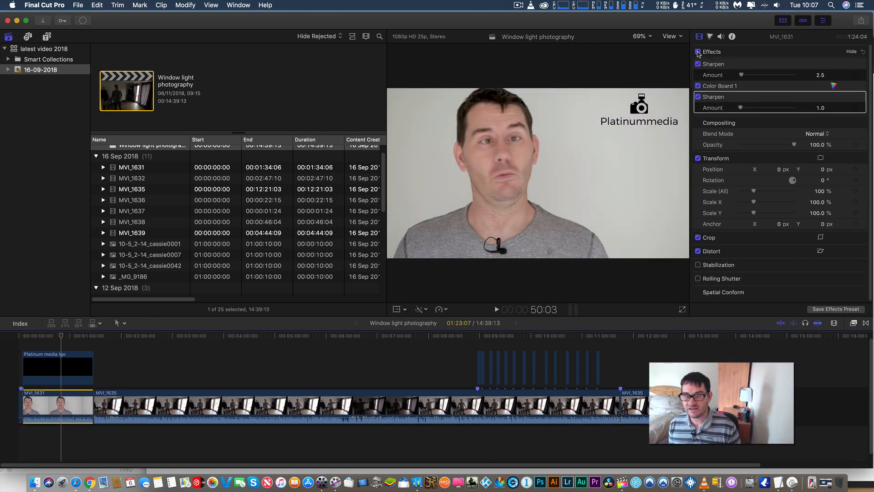
pyautogui.click(226, 407)
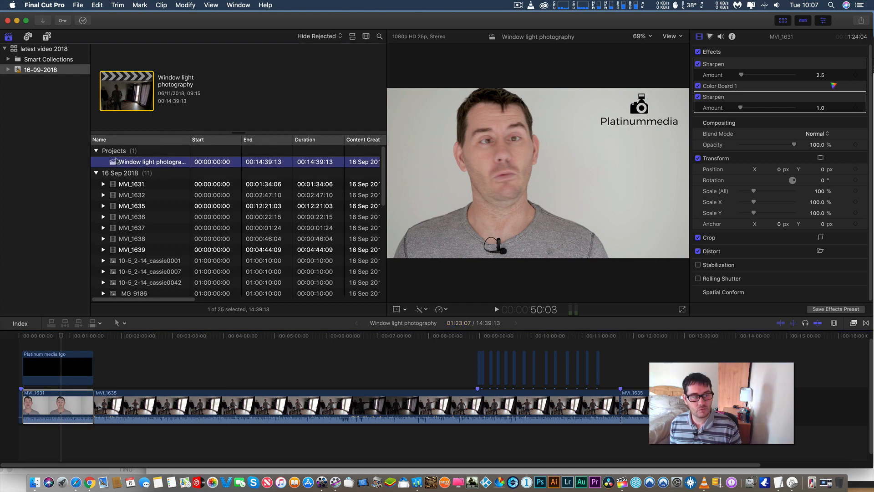
pyautogui.click(77, 6)
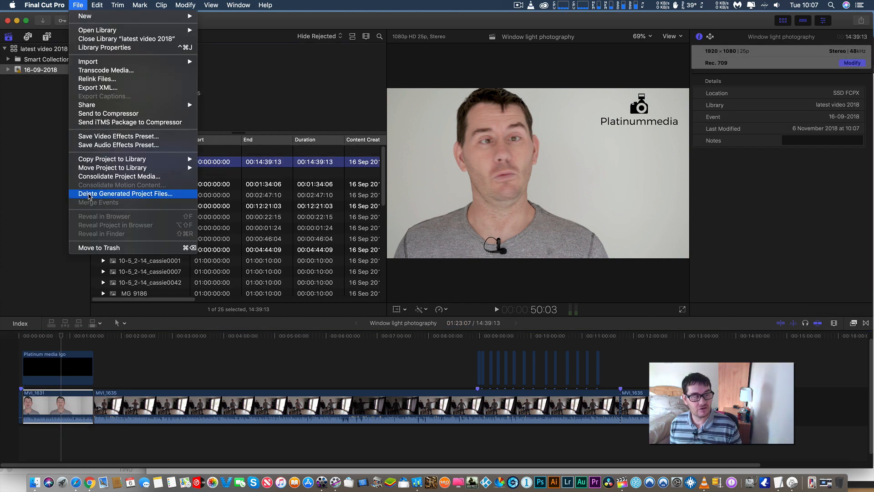
pyautogui.click(125, 193)
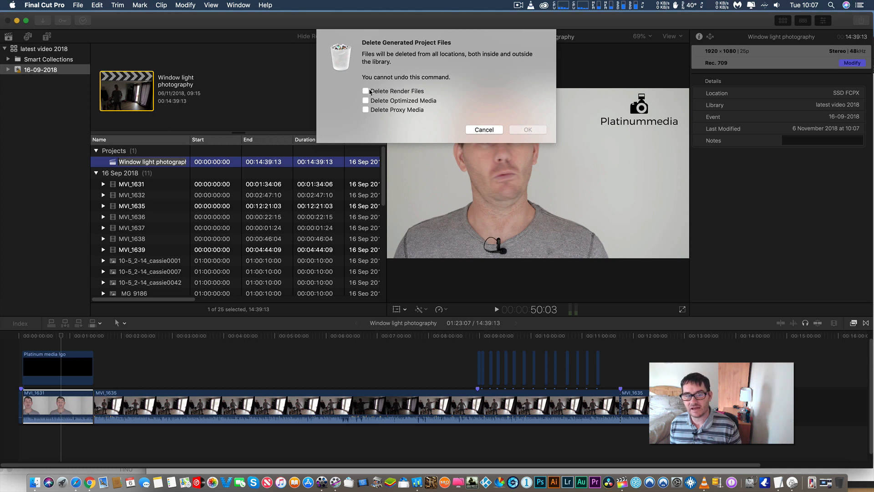
pyautogui.click(365, 91)
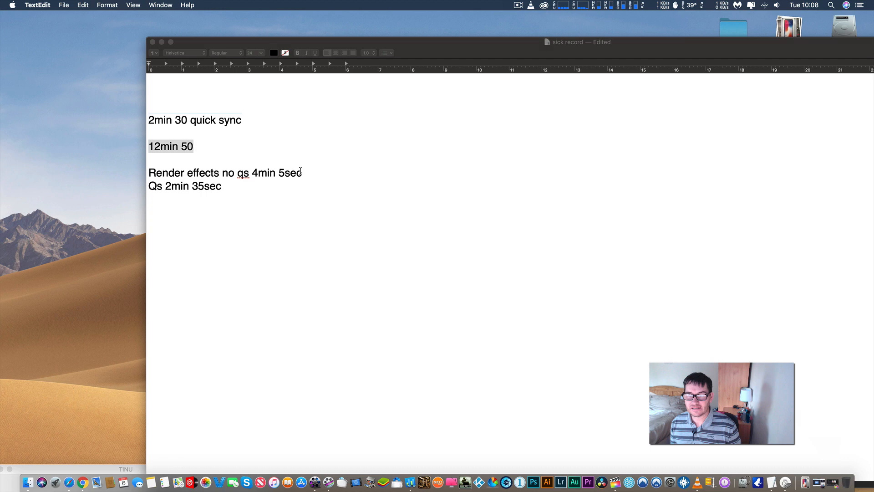
pyautogui.tripleClick(225, 172)
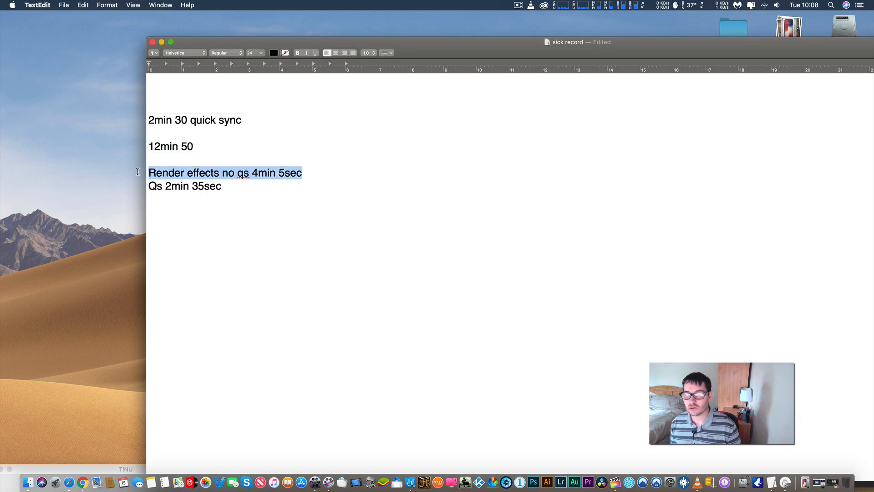
pyautogui.moveTo(387, 265)
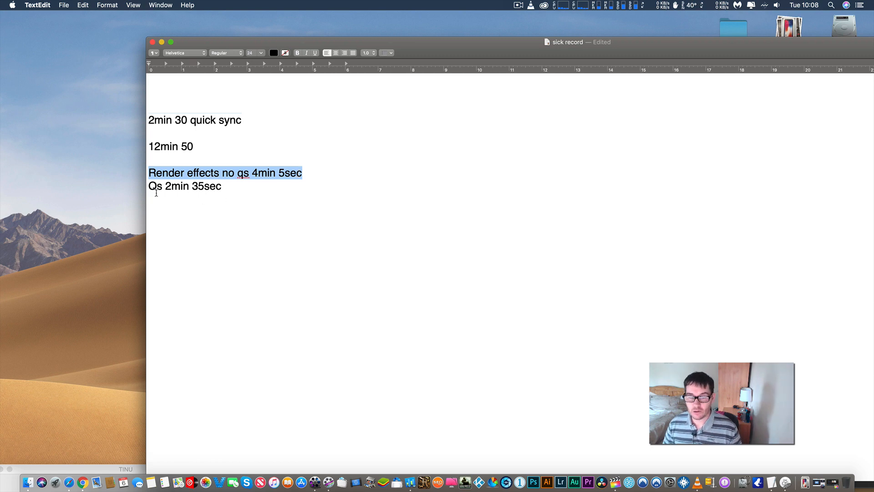
pyautogui.moveTo(454, 142)
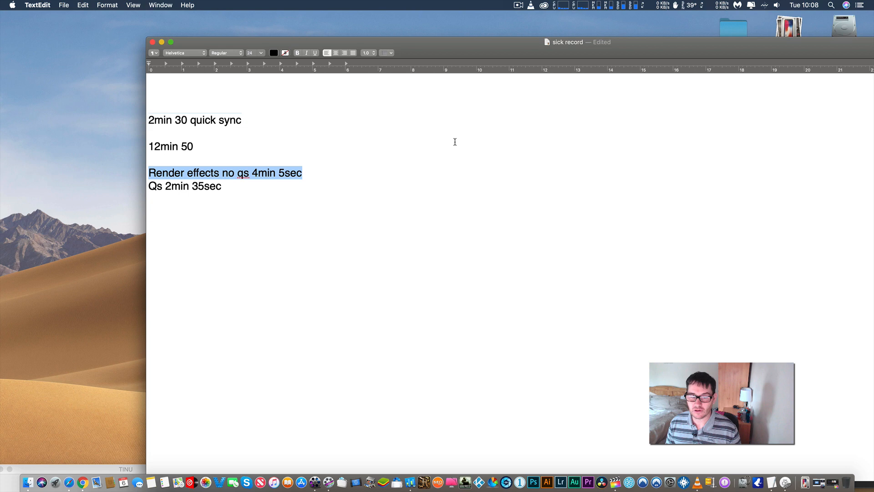
pyautogui.moveTo(241, 187)
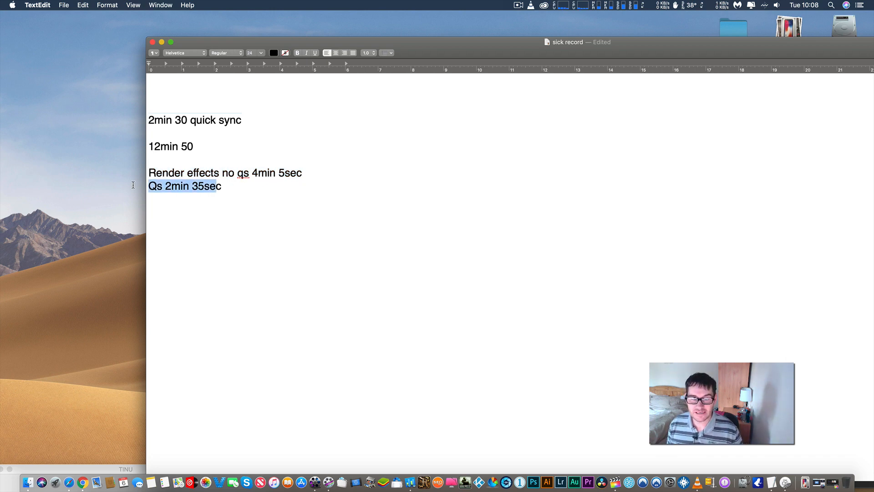
pyautogui.moveTo(313, 57)
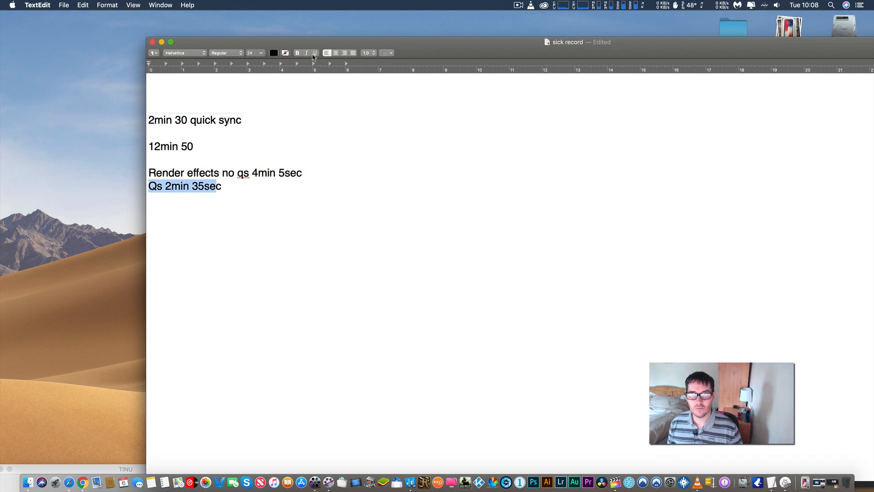
pyautogui.moveTo(422, 51)
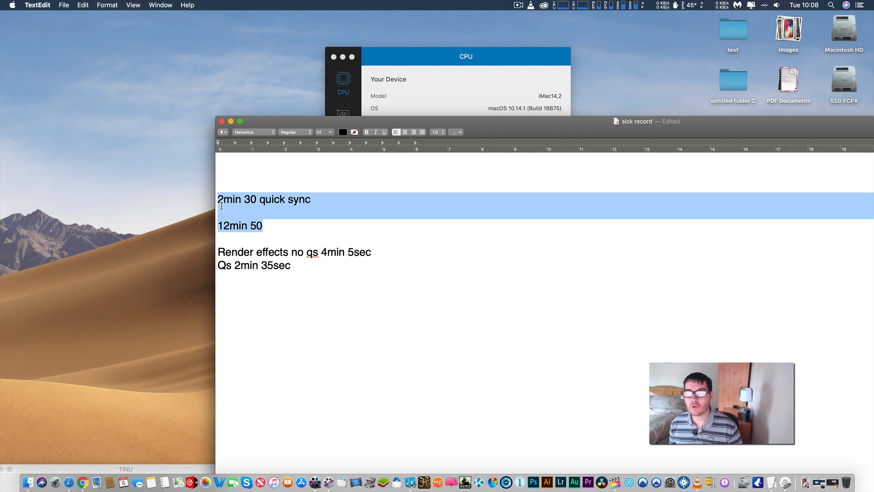
pyautogui.moveTo(311, 205)
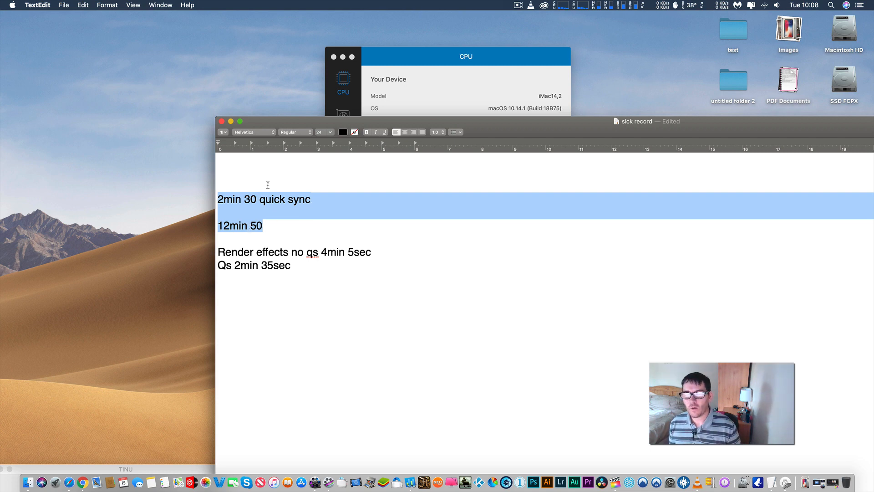
pyautogui.click(465, 56)
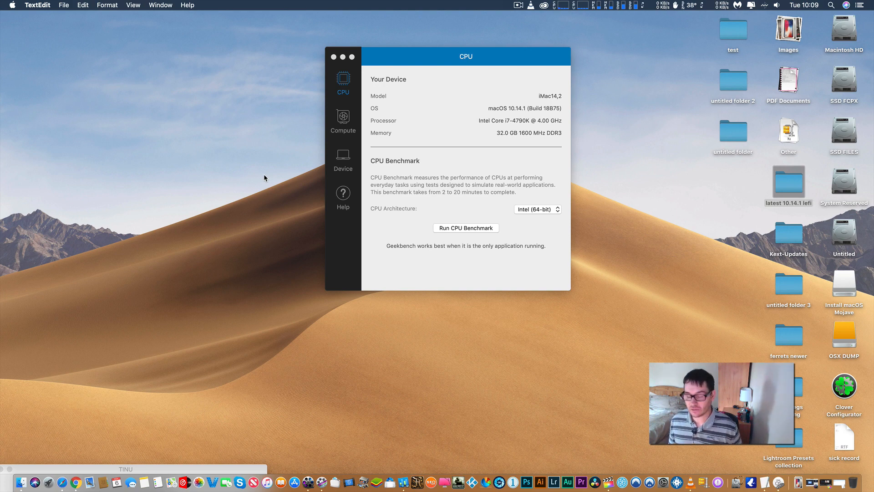
pyautogui.moveTo(811, 458)
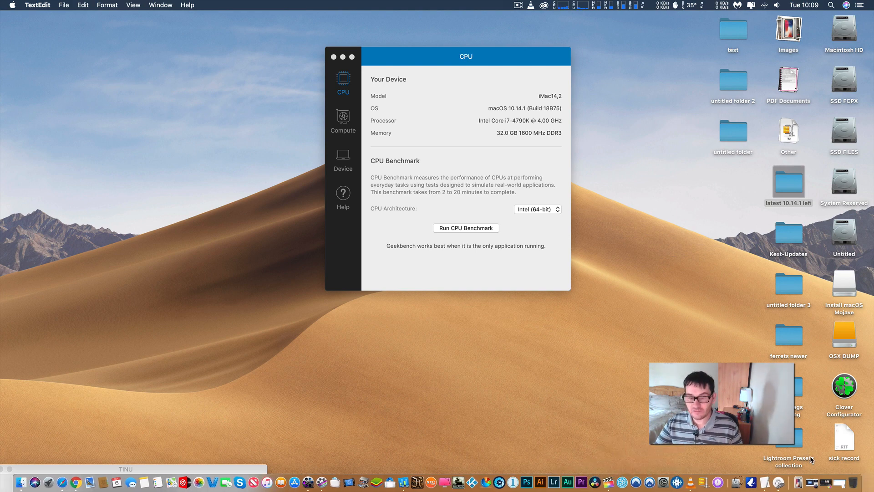
pyautogui.moveTo(398, 296)
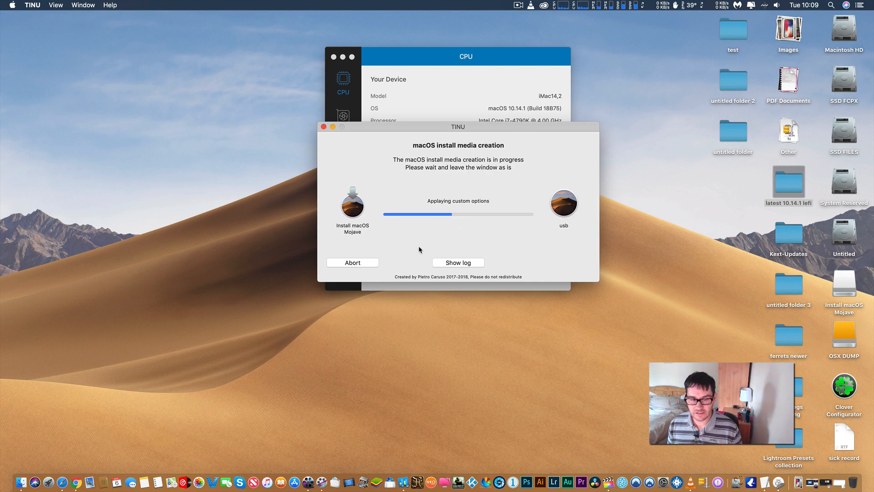
pyautogui.moveTo(422, 288)
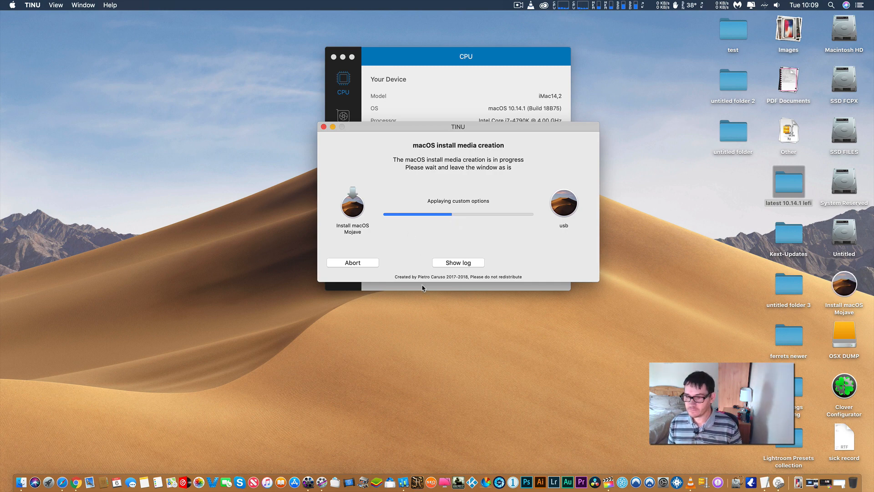
pyautogui.moveTo(565, 202)
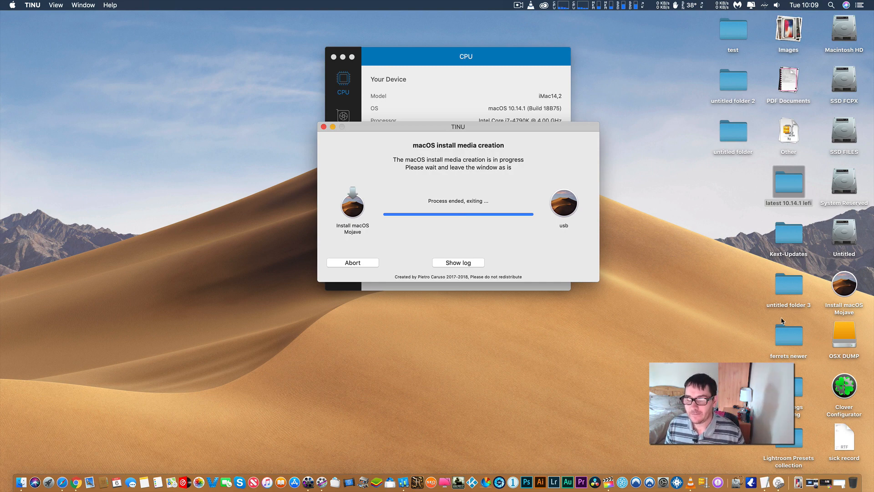
pyautogui.moveTo(492, 217)
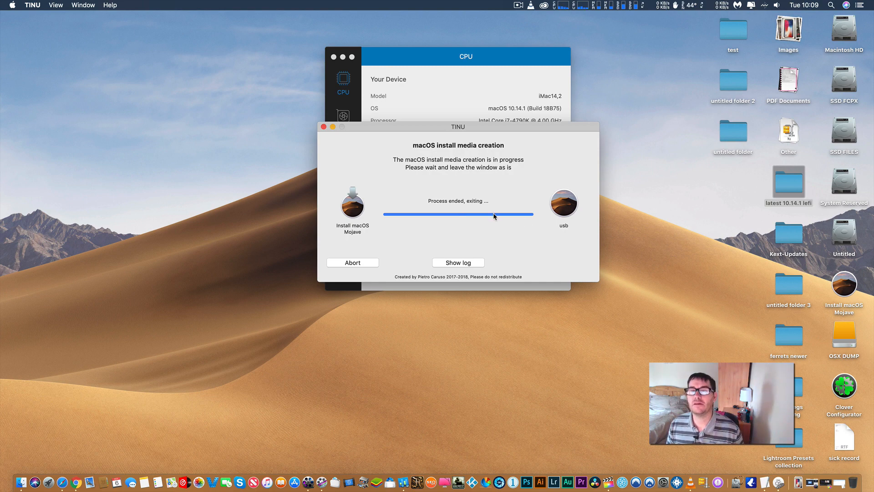
pyautogui.moveTo(488, 258)
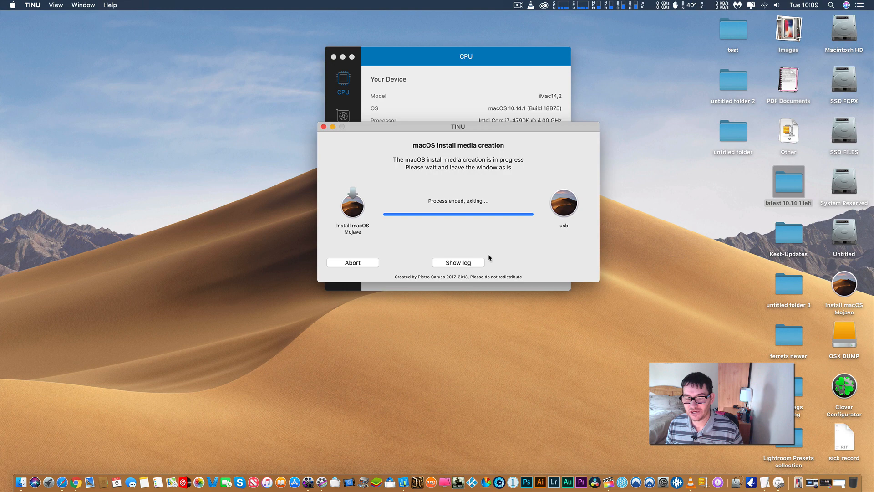
pyautogui.moveTo(497, 254)
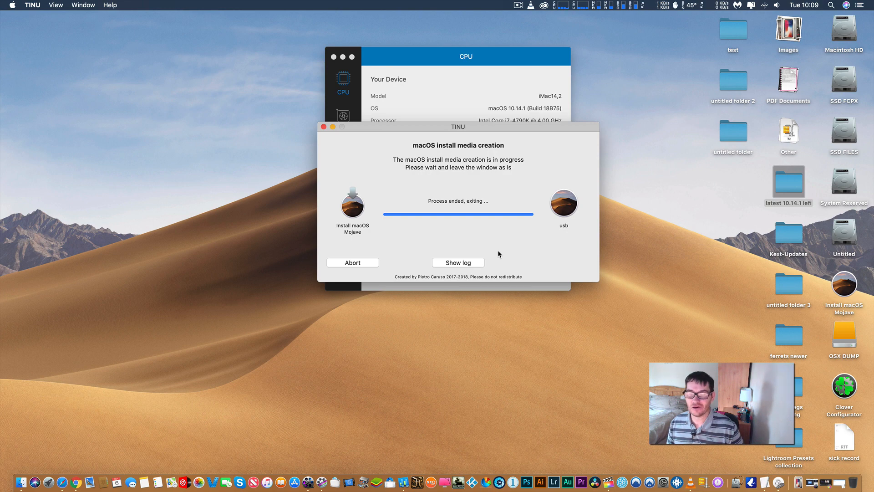
pyautogui.moveTo(705, 272)
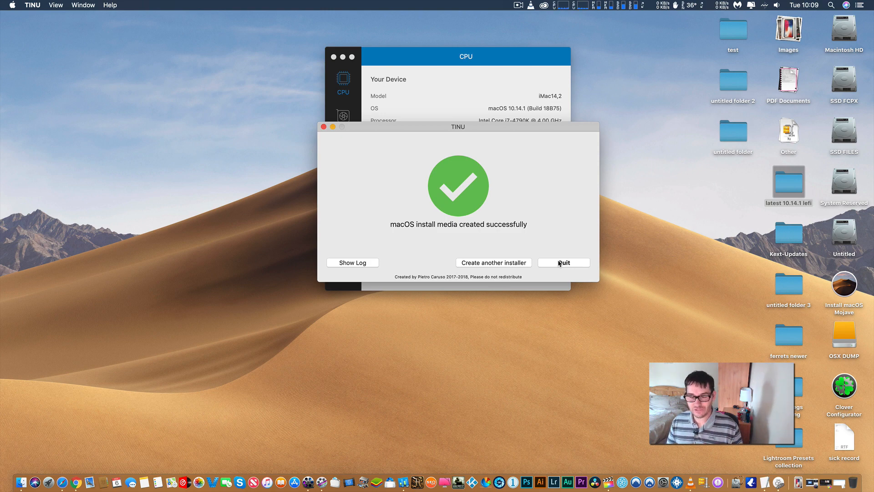
# - Quit TINU after it reports the Mojave install media created successfully on usb
pyautogui.click(563, 262)
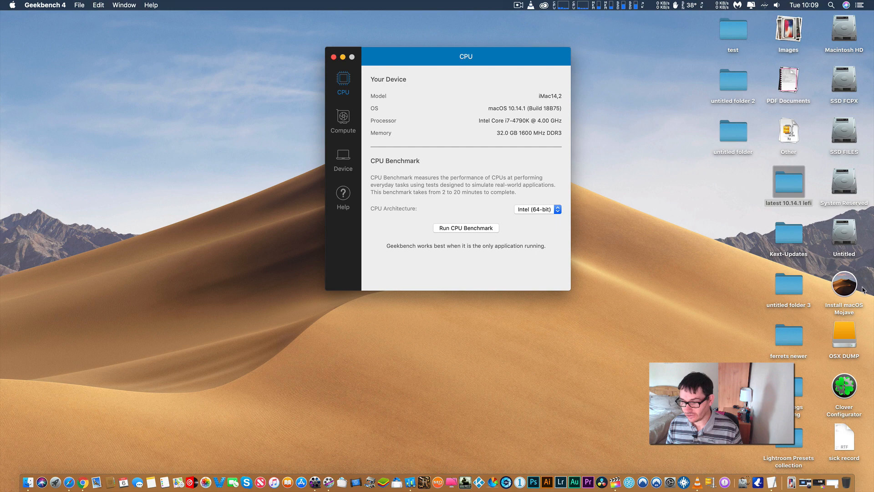
# - Open the Install macOS Mojave volume and select the TINU app among the installer and README.txt
pyautogui.doubleClick(843, 284)
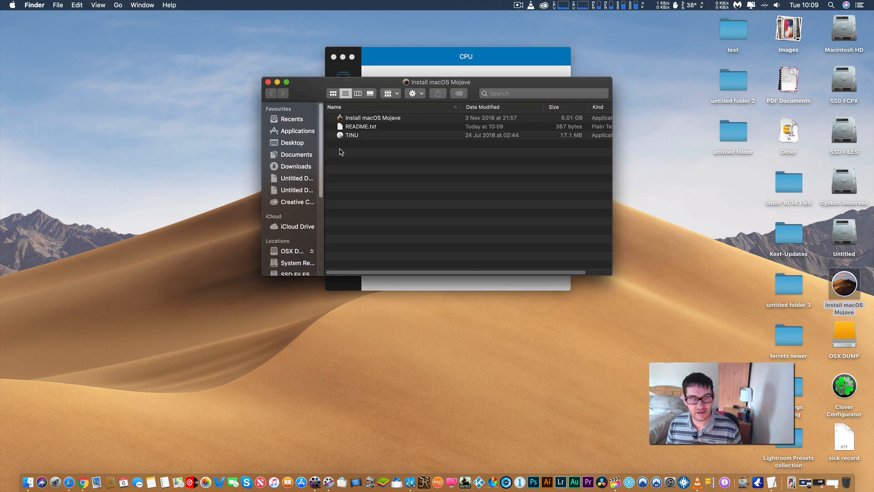
pyautogui.click(352, 135)
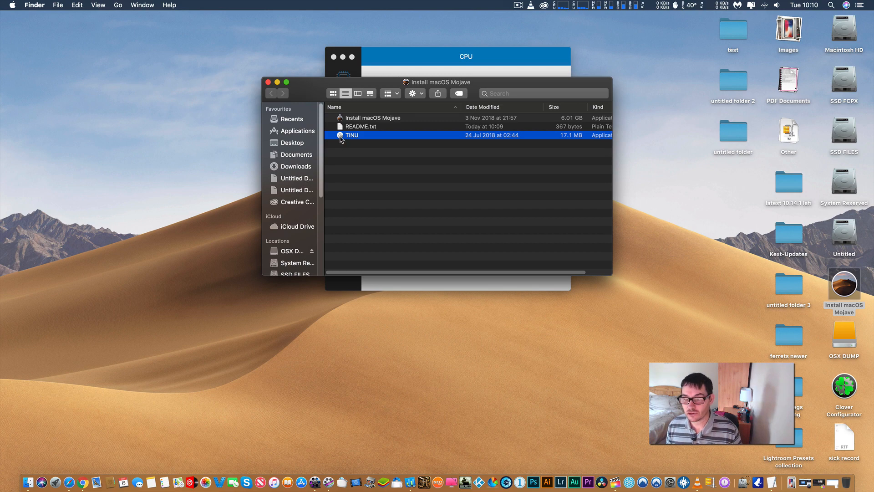
pyautogui.moveTo(539, 193)
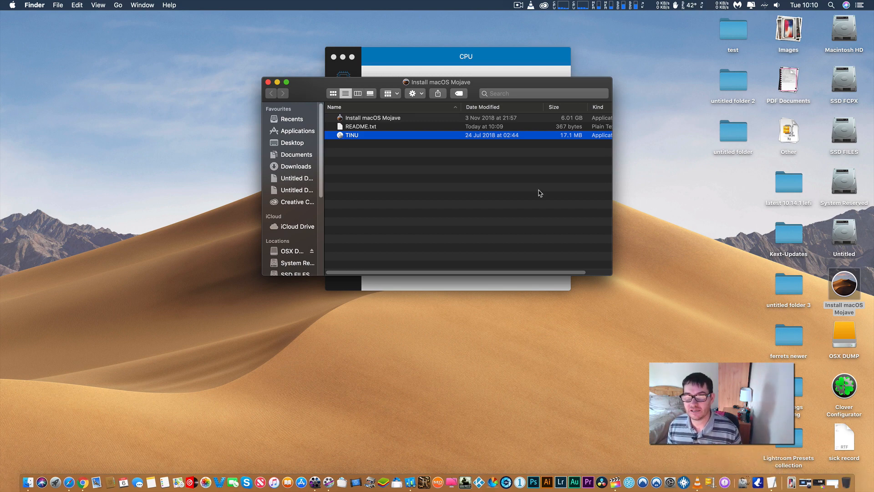
pyautogui.moveTo(544, 202)
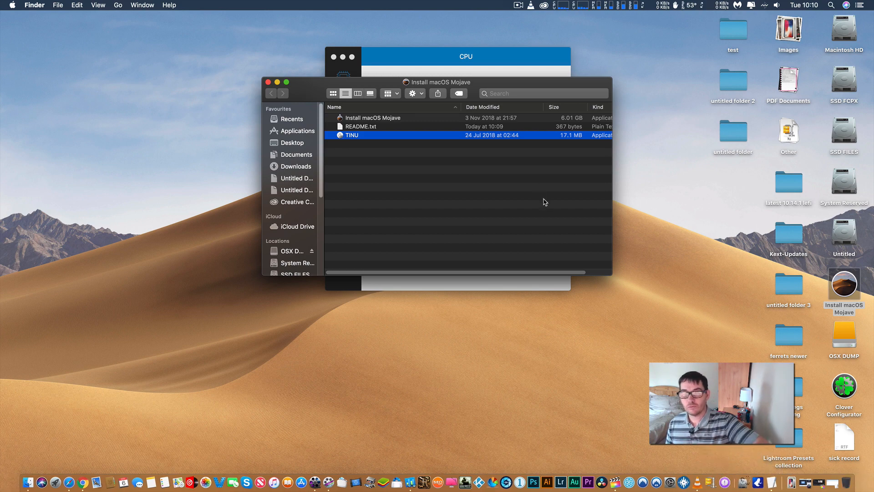
pyautogui.moveTo(482, 157)
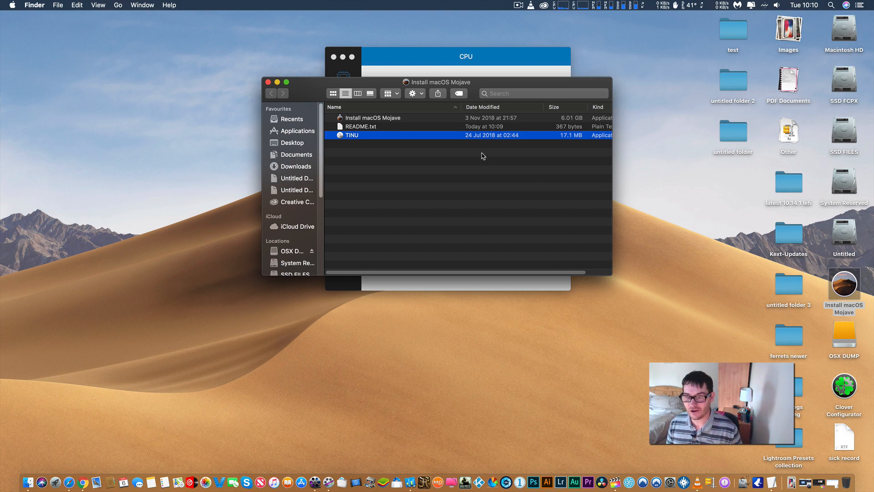
pyautogui.moveTo(342, 139)
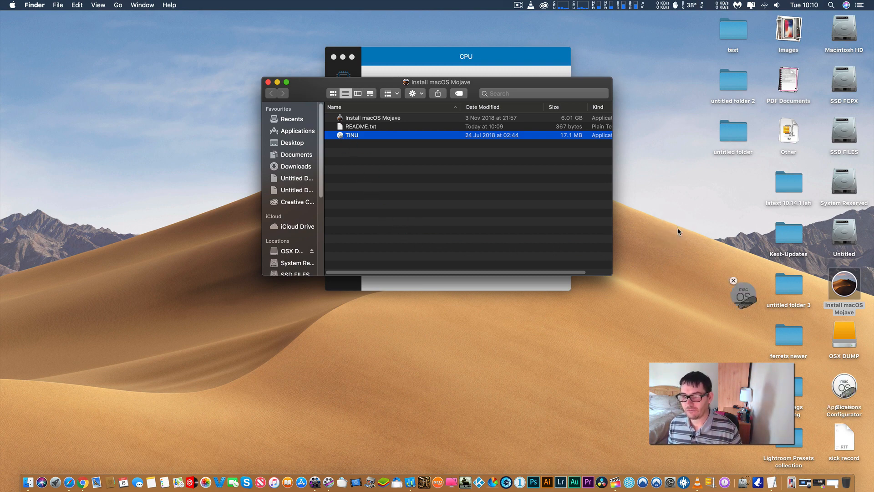
pyautogui.click(734, 280)
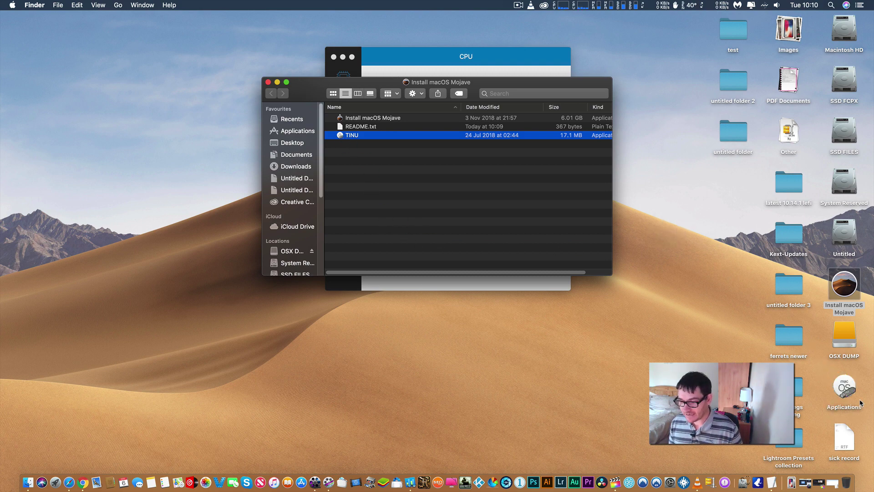
pyautogui.moveTo(633, 269)
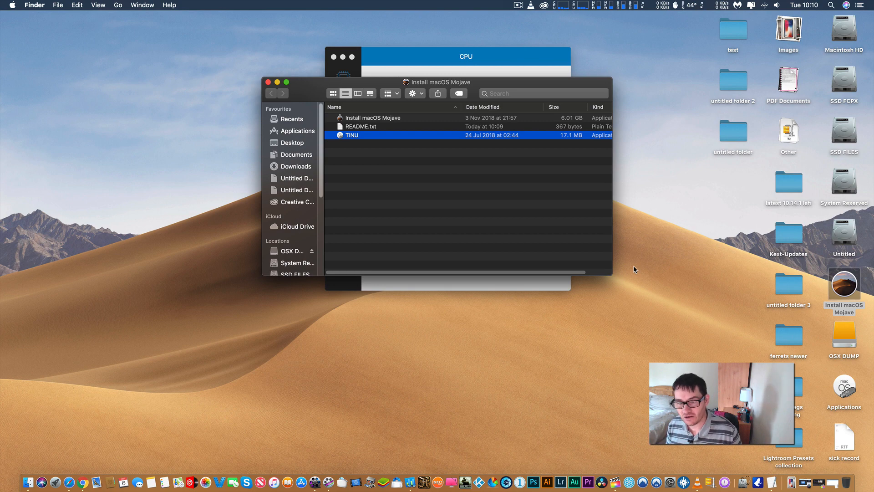
pyautogui.moveTo(466, 94)
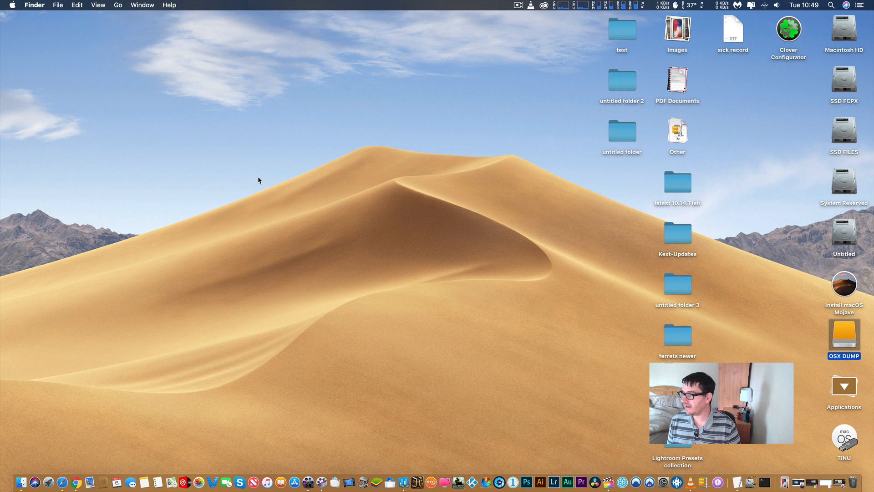
pyautogui.moveTo(561, 93)
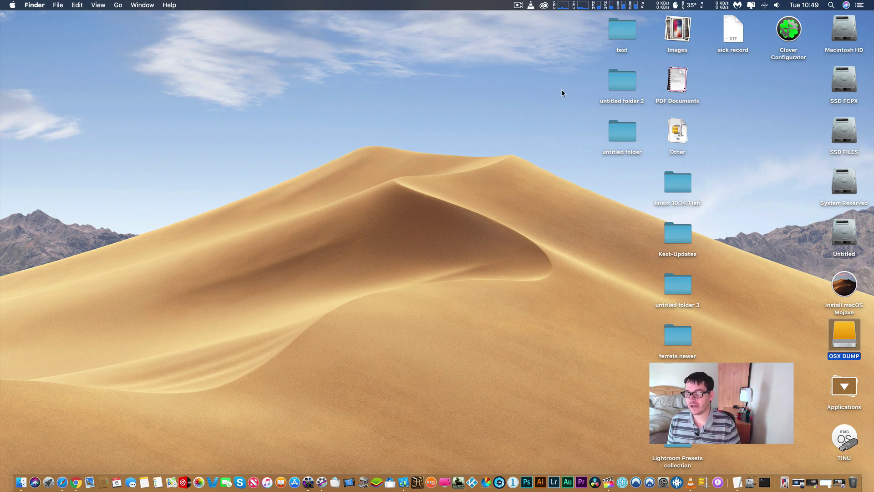
pyautogui.moveTo(589, 104)
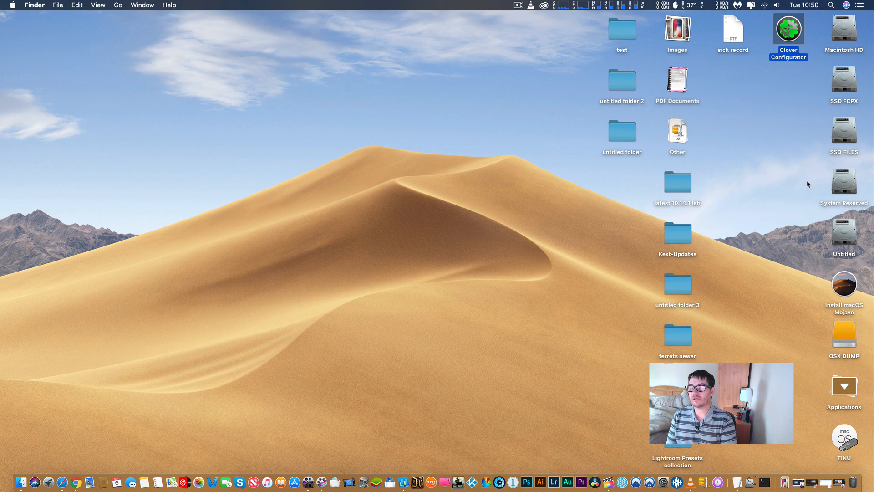
pyautogui.moveTo(828, 204)
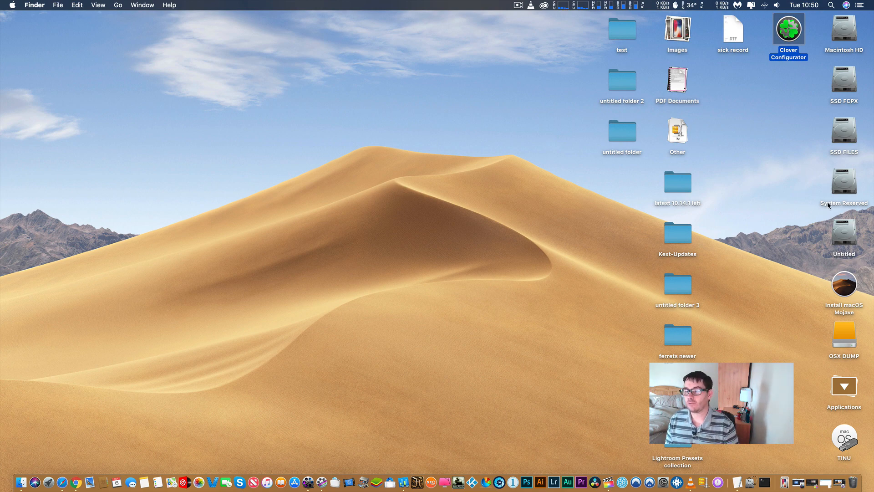
pyautogui.moveTo(853, 221)
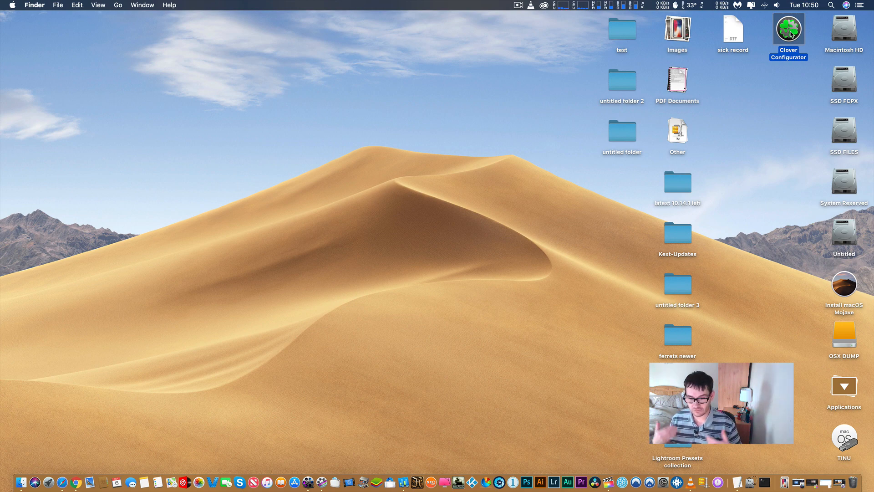
# - Launch Clover Configurator from its desktop icon
pyautogui.click(788, 29)
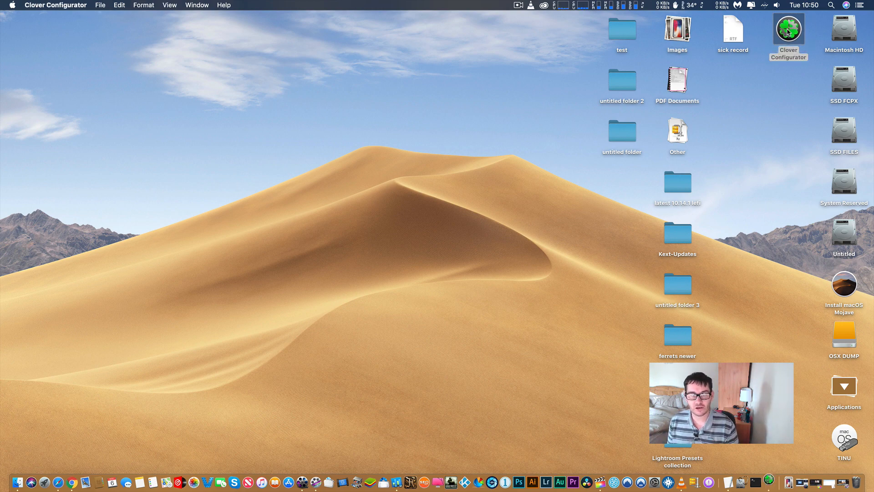
# - Use Mount EFI to mount the EFI partition on Install macOS Mojave, authorising with the password
pyautogui.click(787, 28)
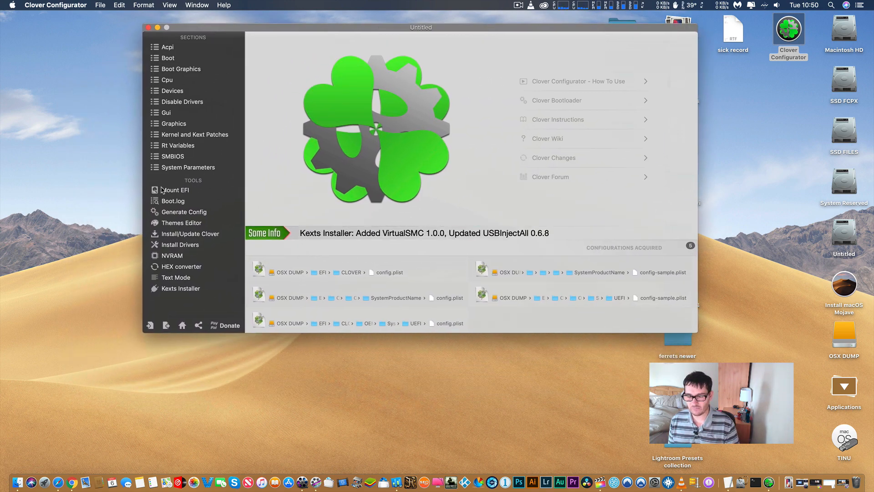
pyautogui.click(175, 190)
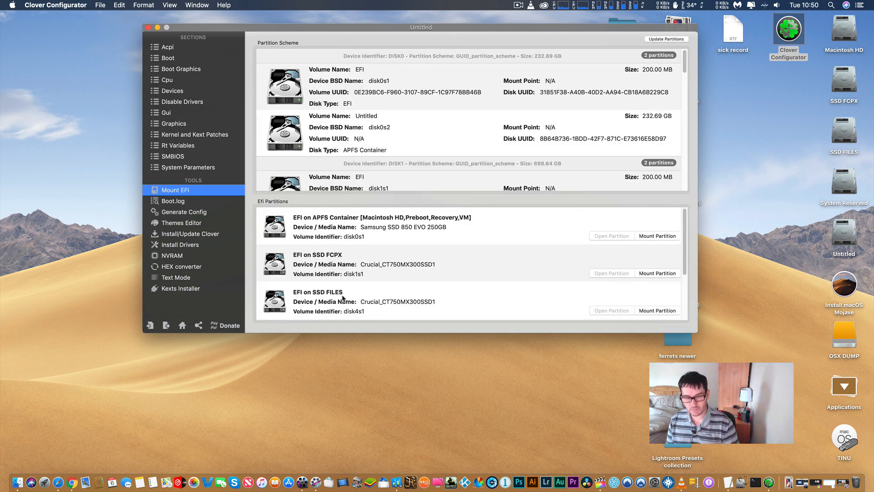
pyautogui.scroll(-3)
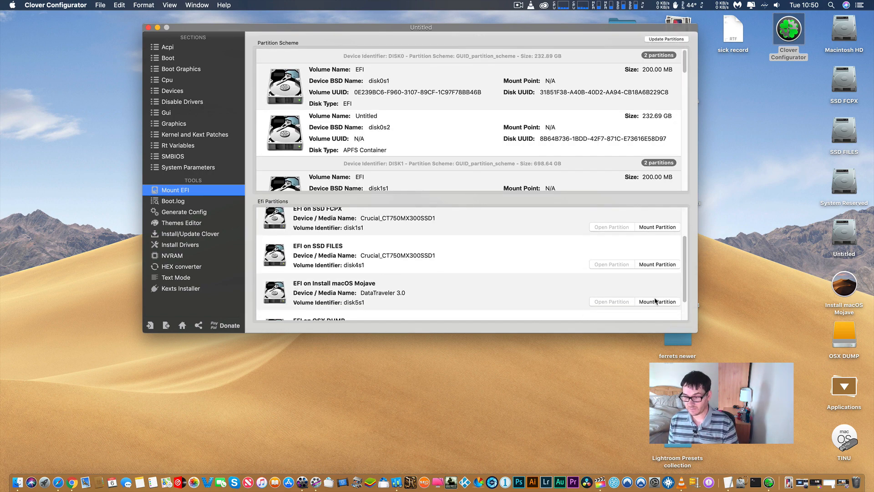
pyautogui.click(656, 301)
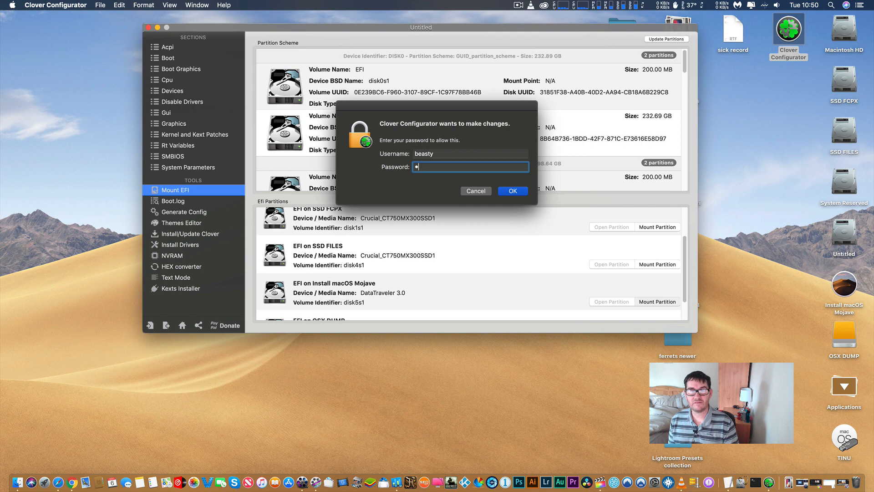
pyautogui.click(511, 190)
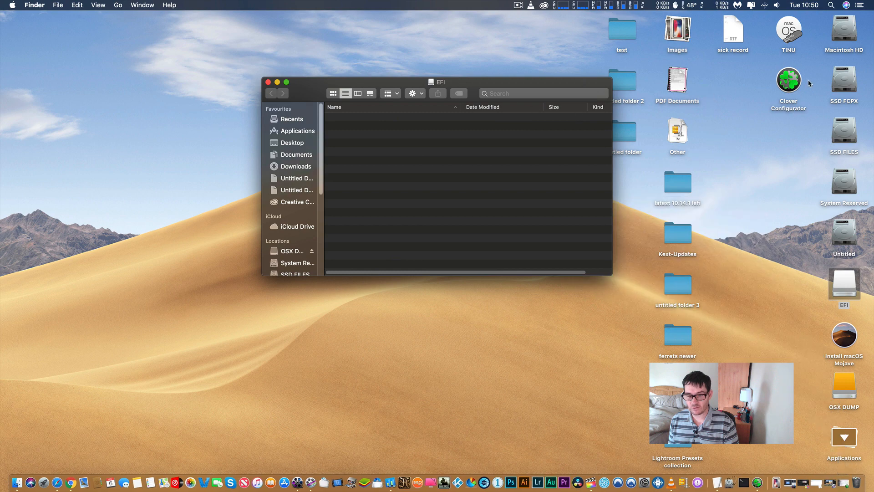
# - Copy the EFI folder from latest 10.14.1 lefi onto the EFI partition and close its window
pyautogui.doubleClick(677, 180)
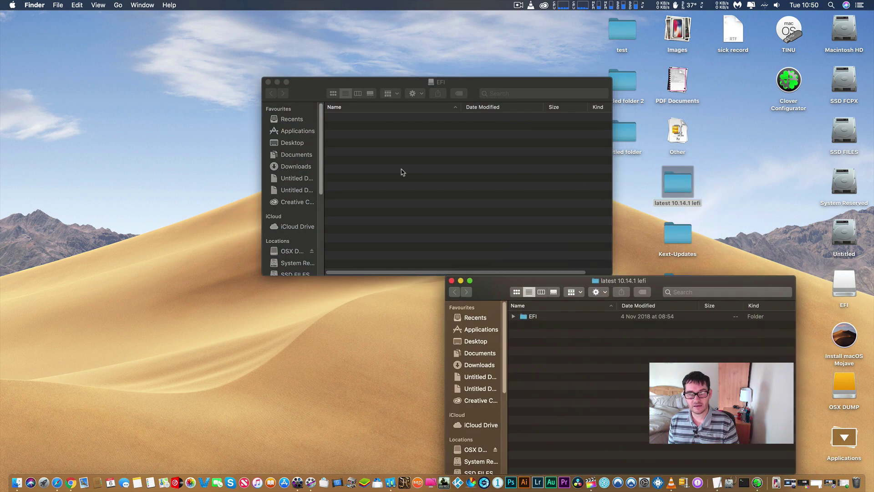
pyautogui.rightClick(531, 315)
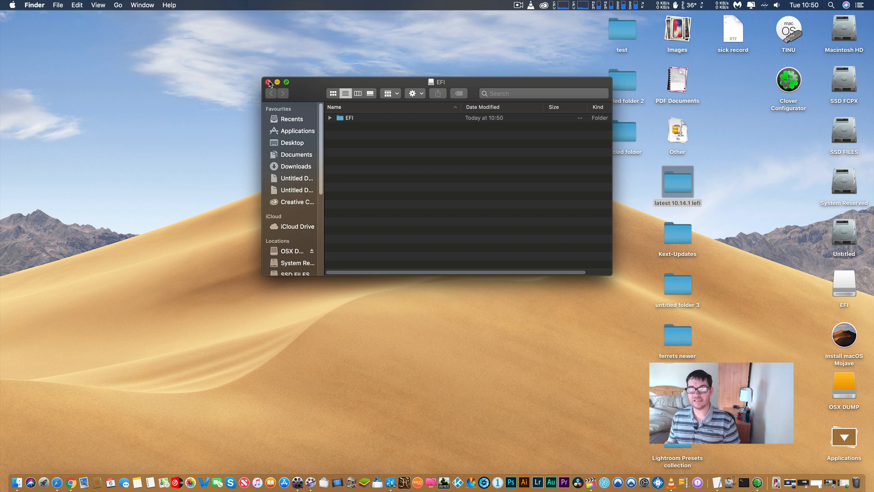
pyautogui.click(269, 82)
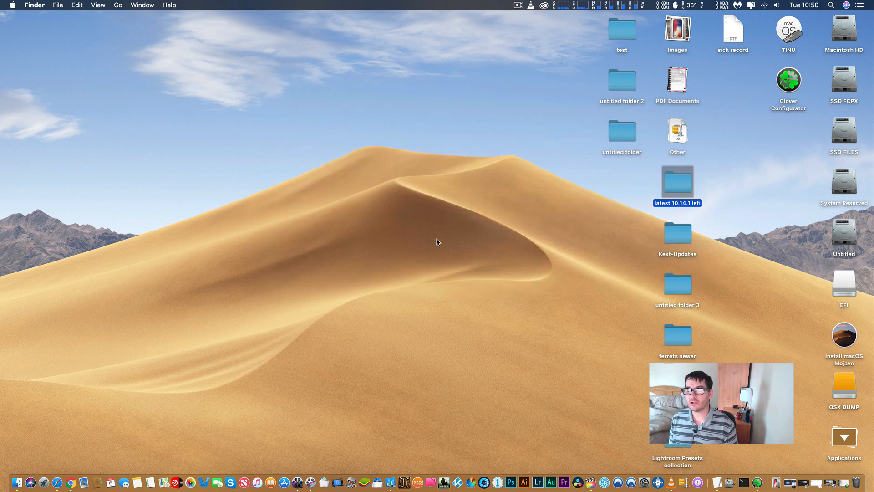